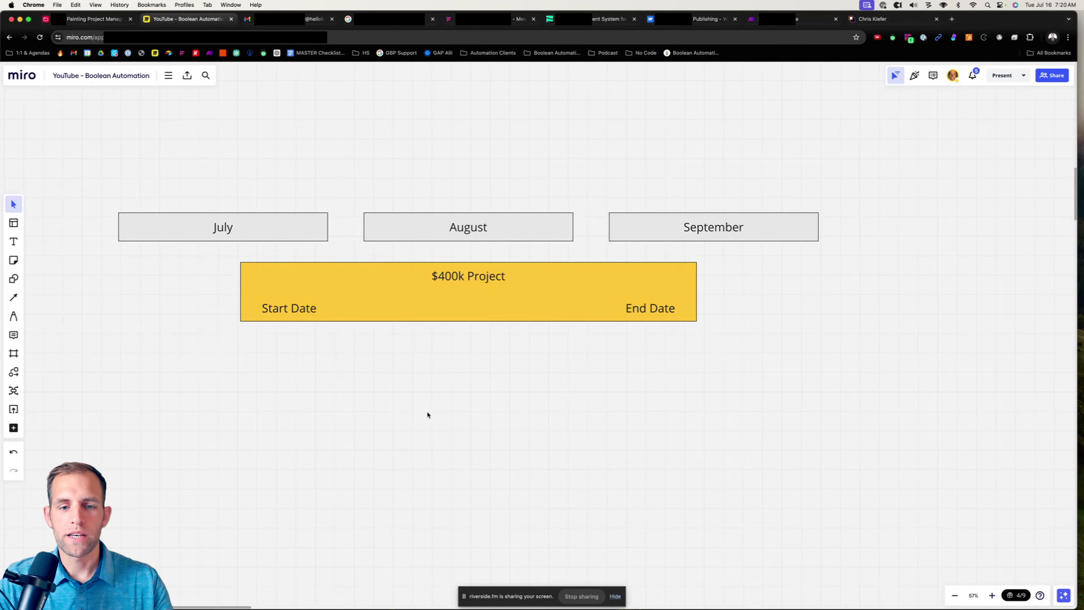
mouse_move(622, 313)
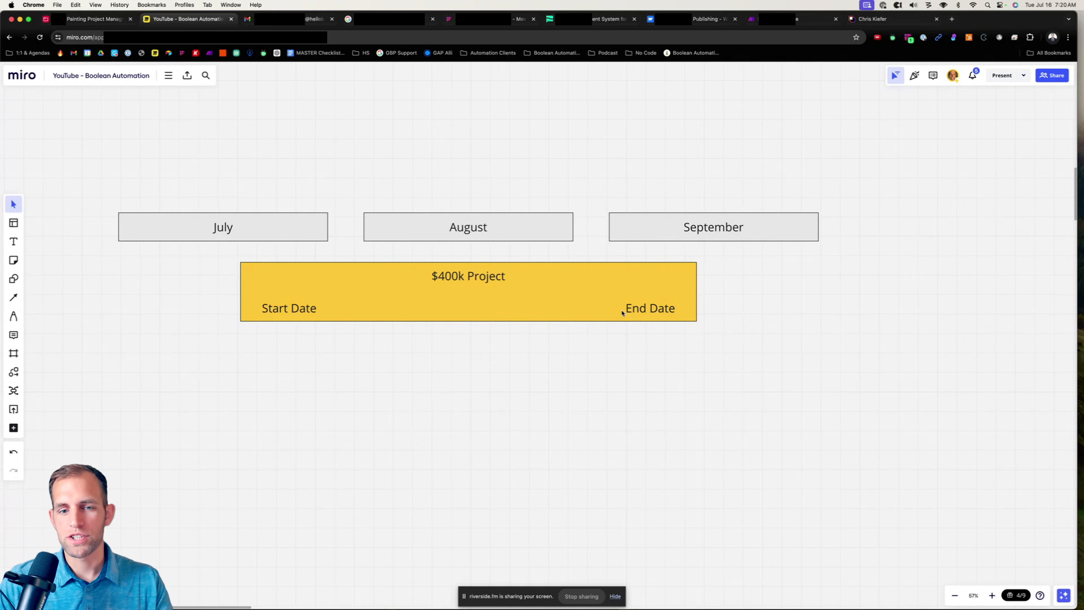
mouse_move(428, 311)
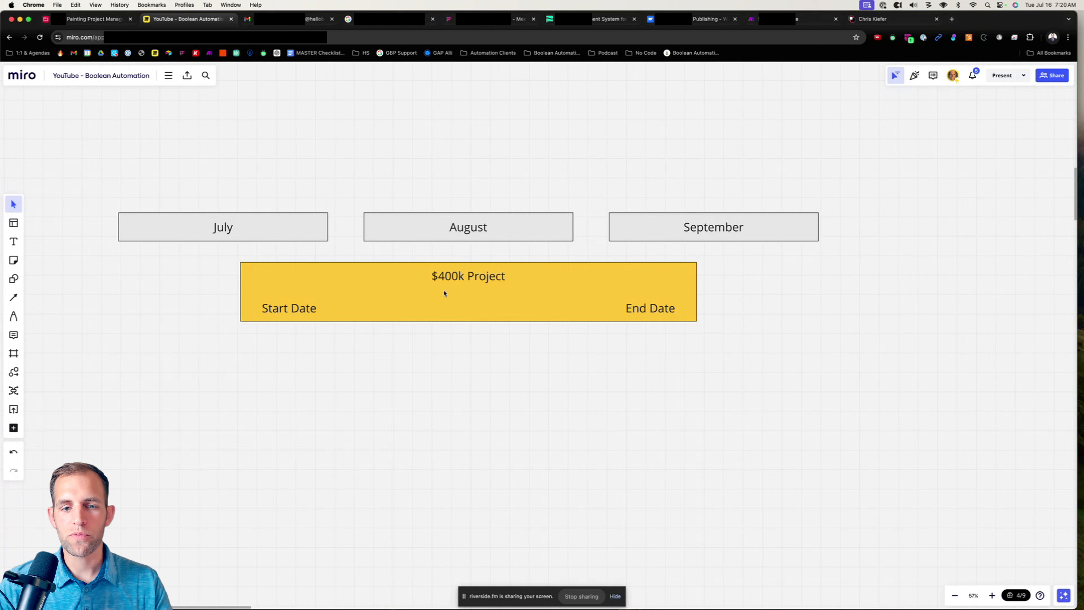
mouse_move(481, 301)
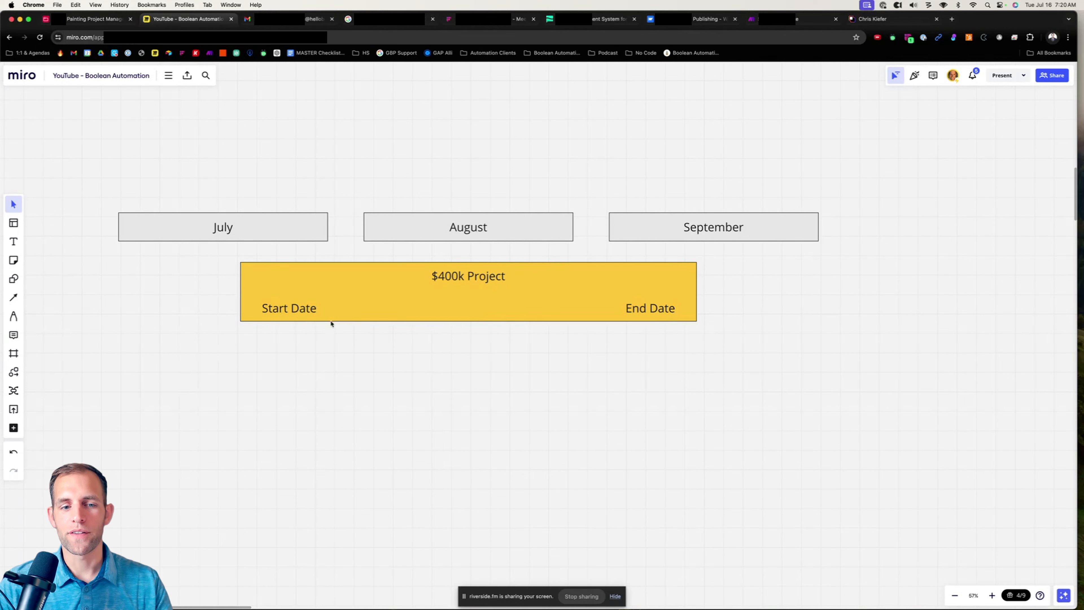
mouse_move(282, 317)
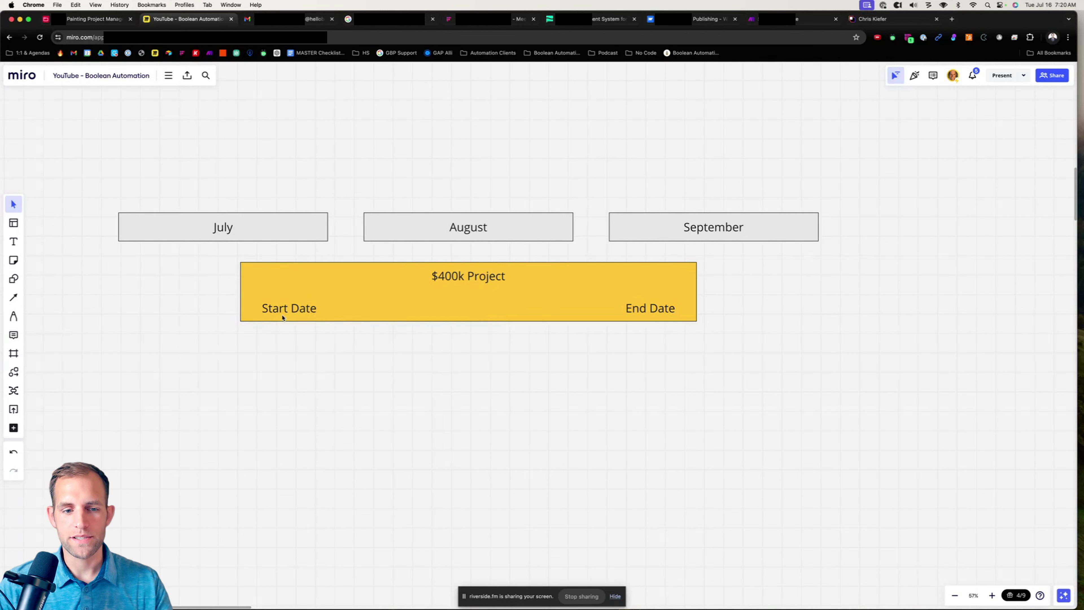
mouse_move(594, 321)
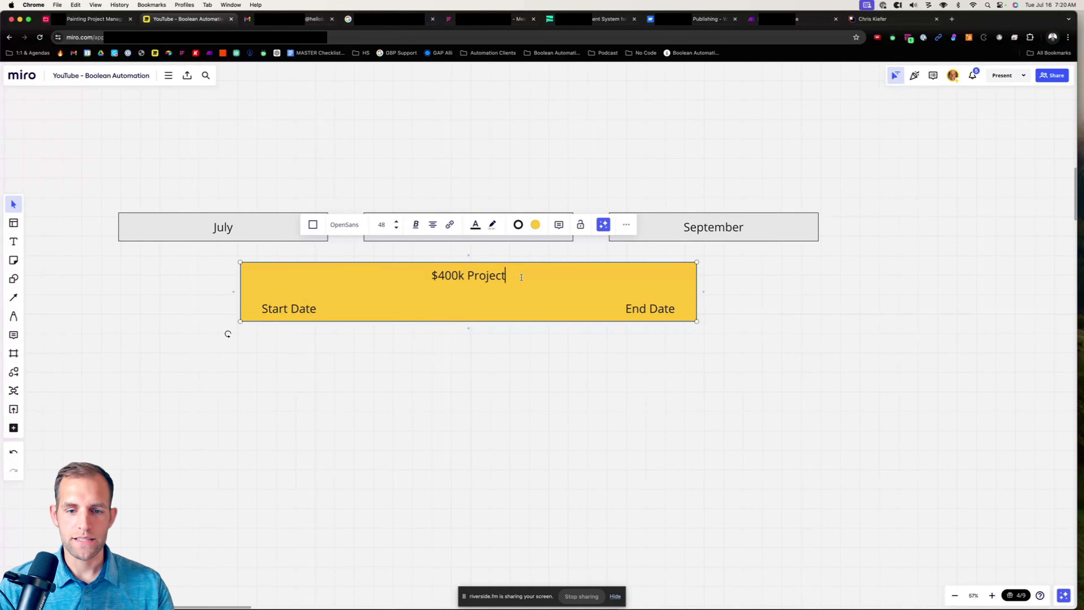
Append ' (50 days)' to the project card title so it reads '$400k Project (50 days)'.
type("(")
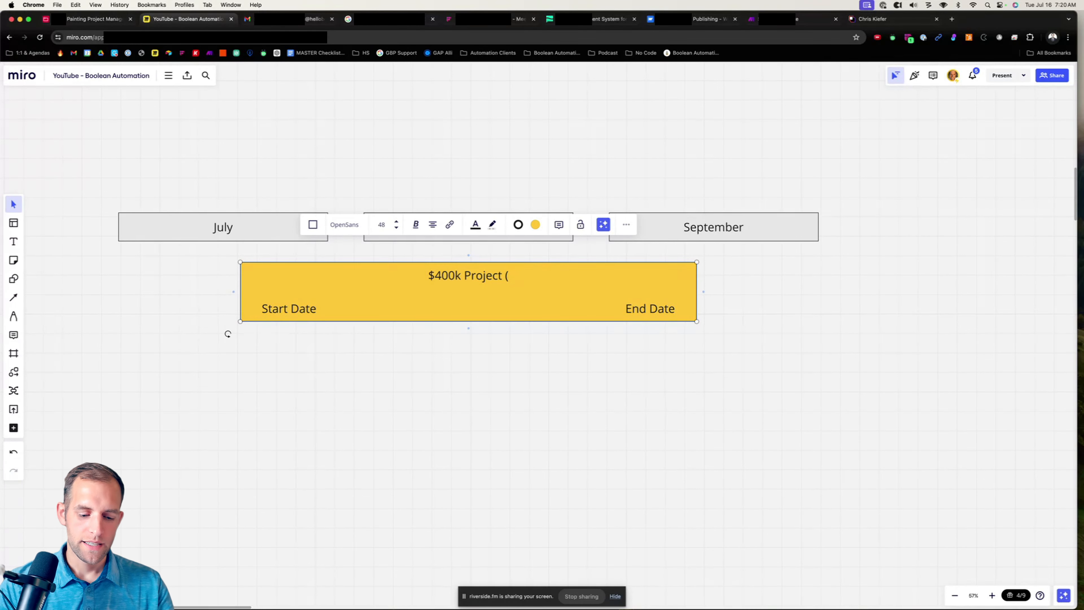
type("60")
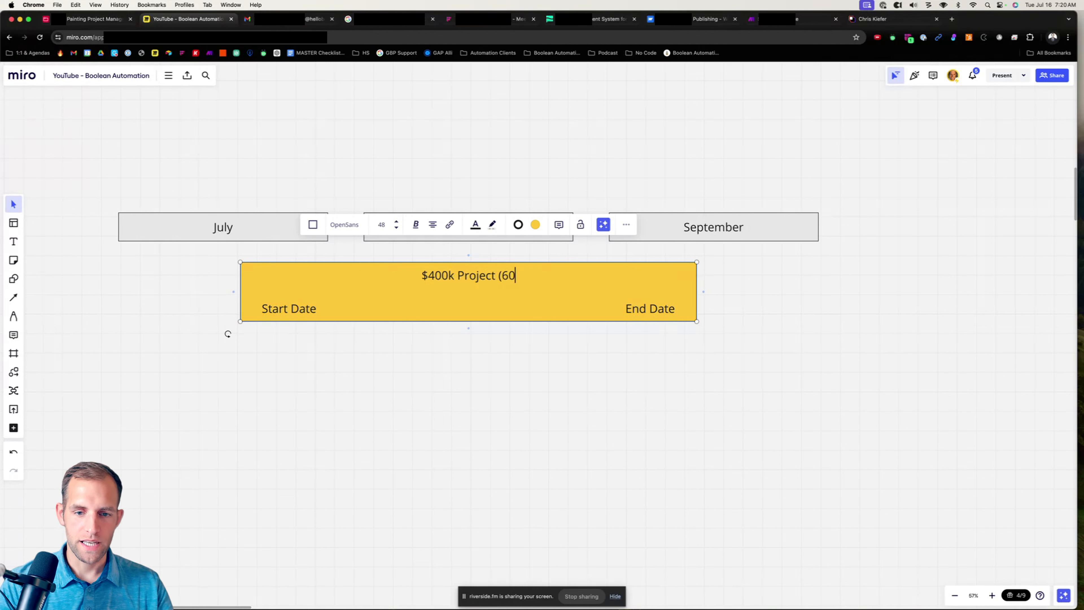
type("5")
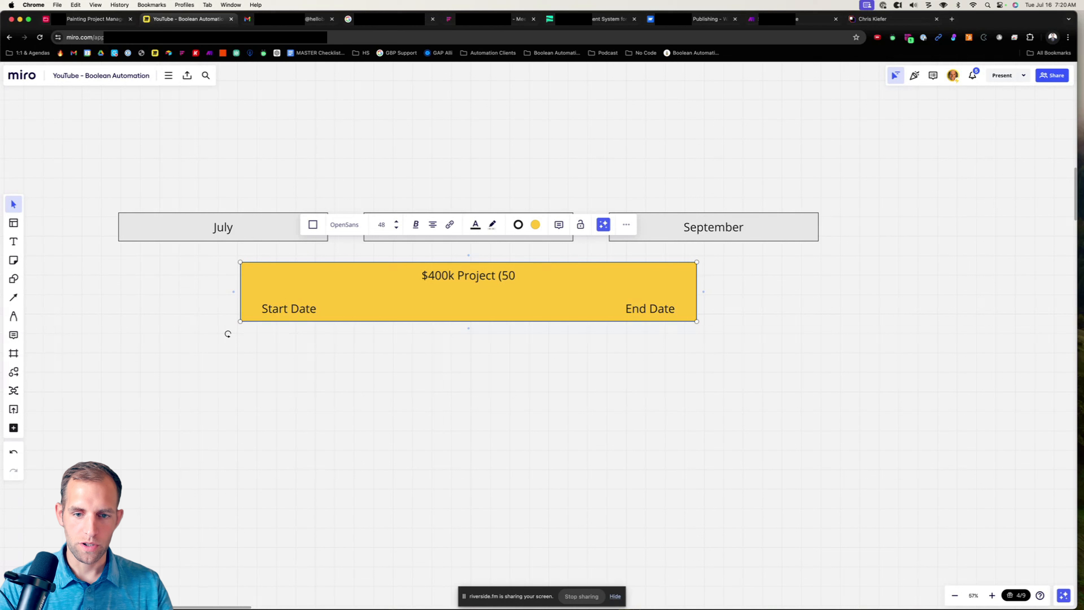
type("days)")
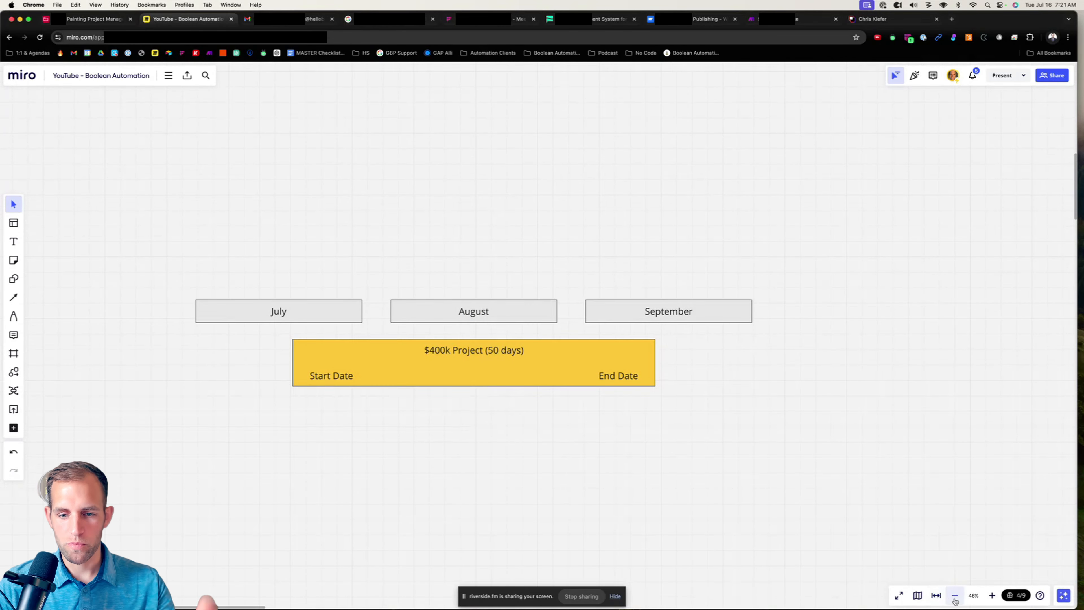
Select the yellow project card on the board to begin duplicating it under the months.
left_click(991, 595)
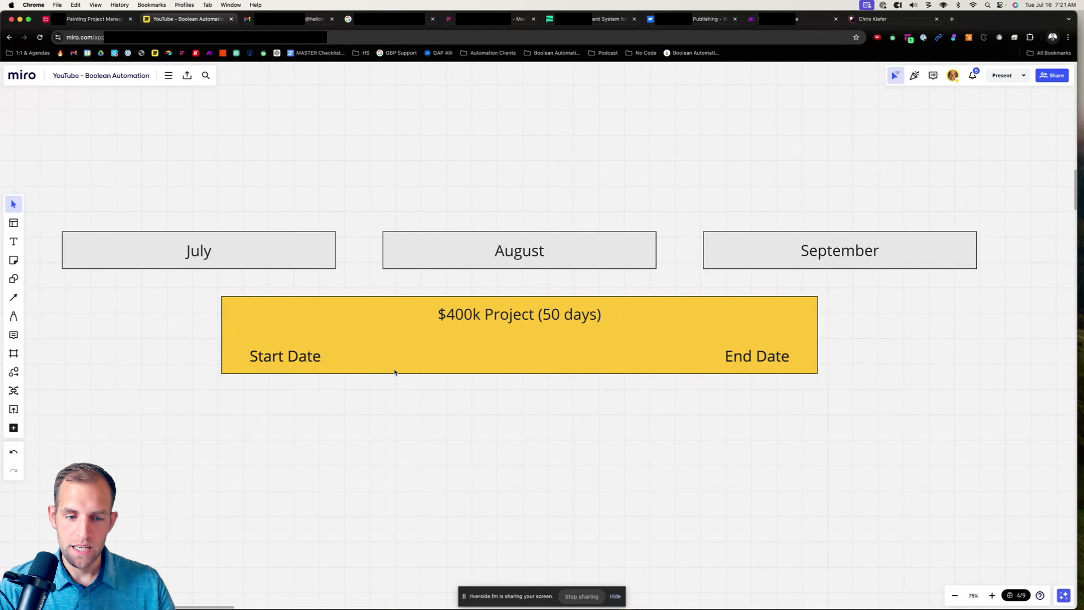
mouse_move(415, 357)
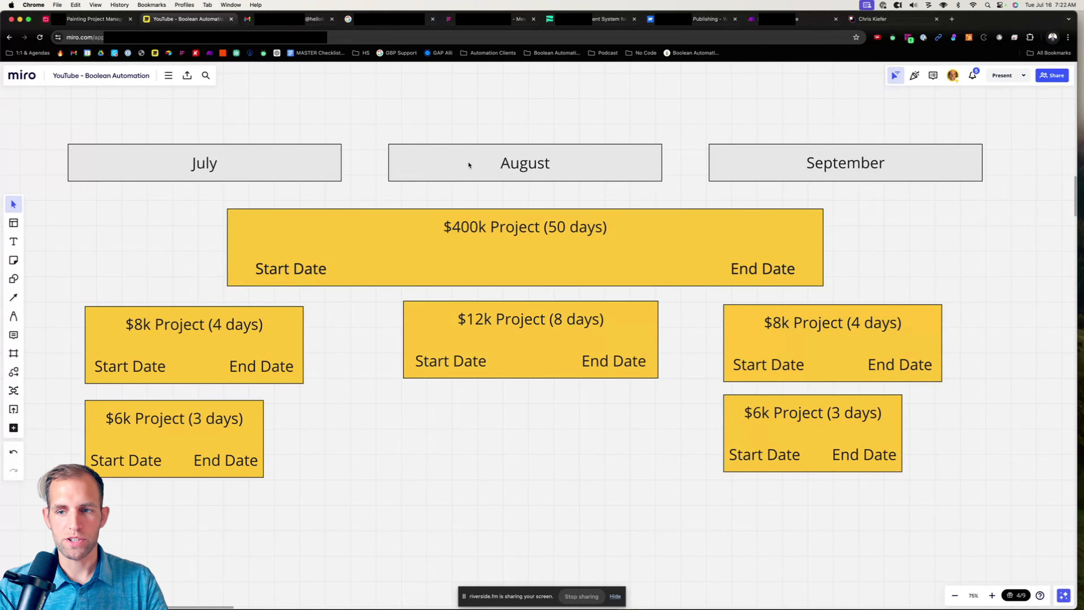
mouse_move(857, 356)
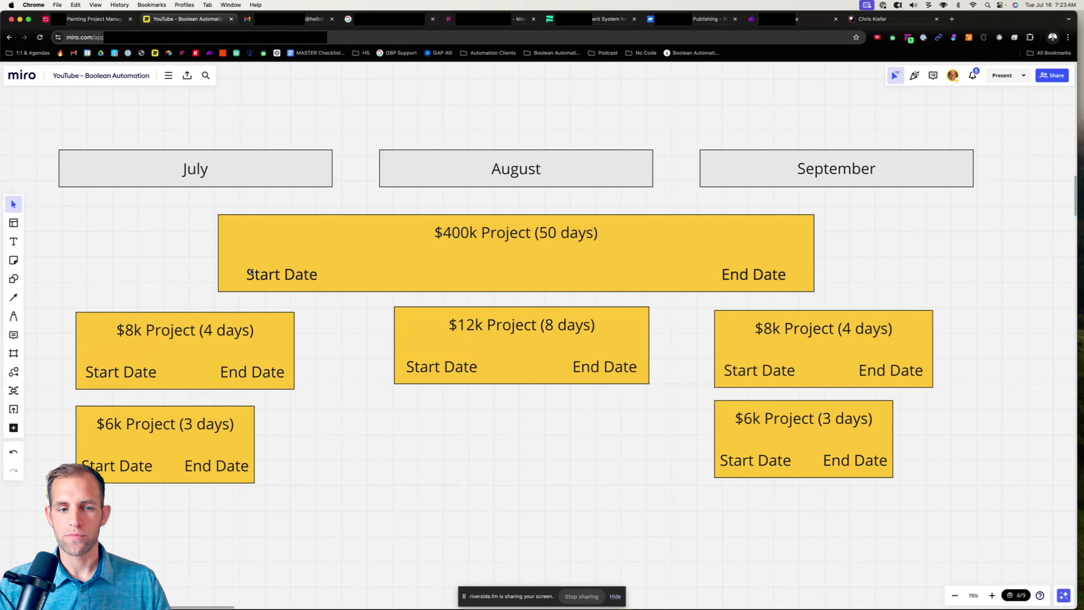
mouse_move(656, 249)
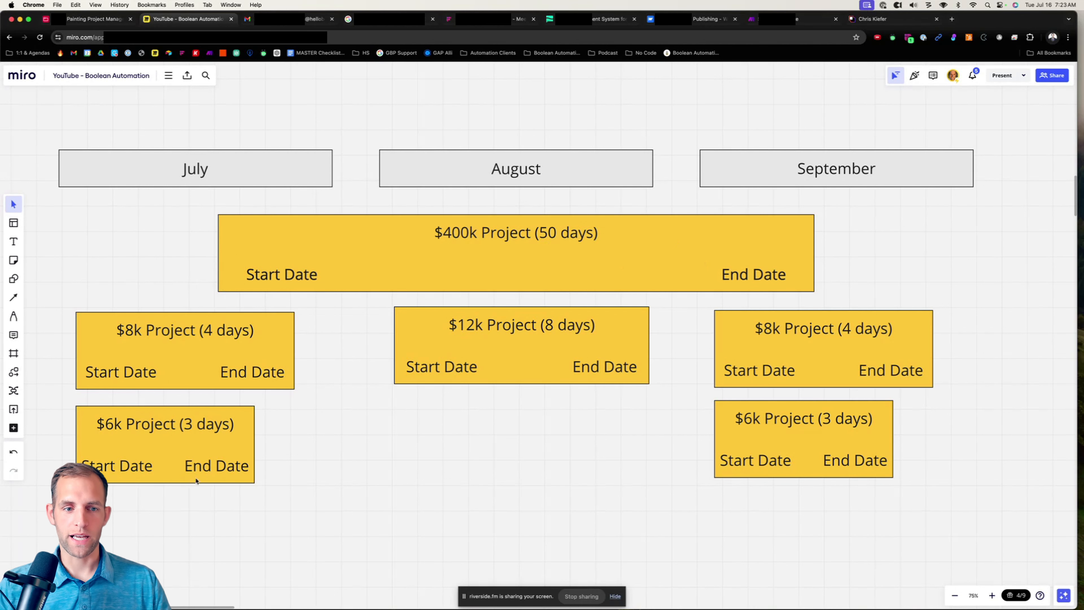
mouse_move(314, 427)
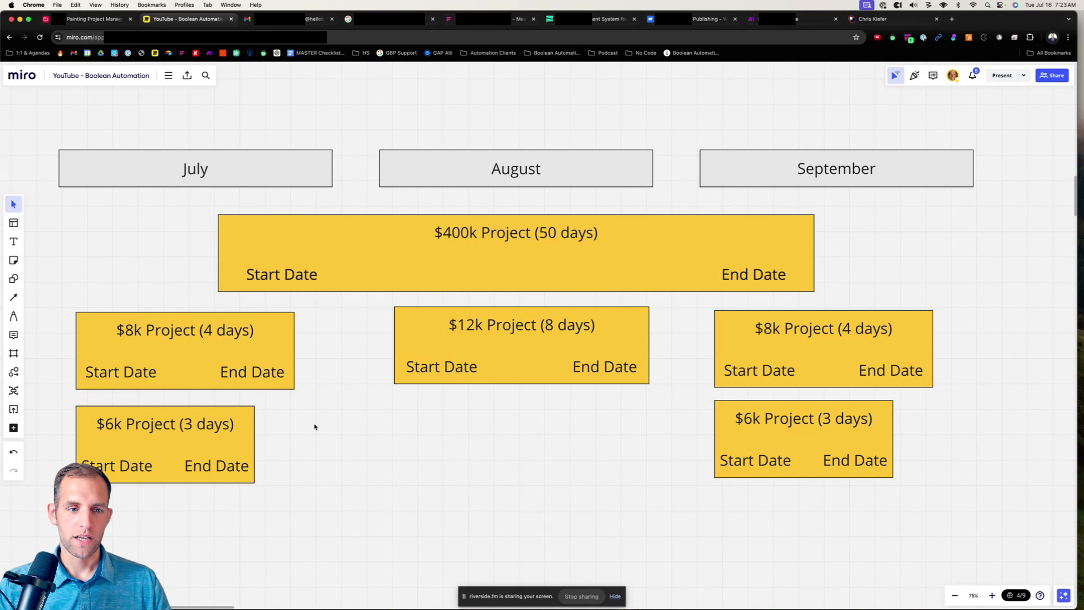
mouse_move(222, 199)
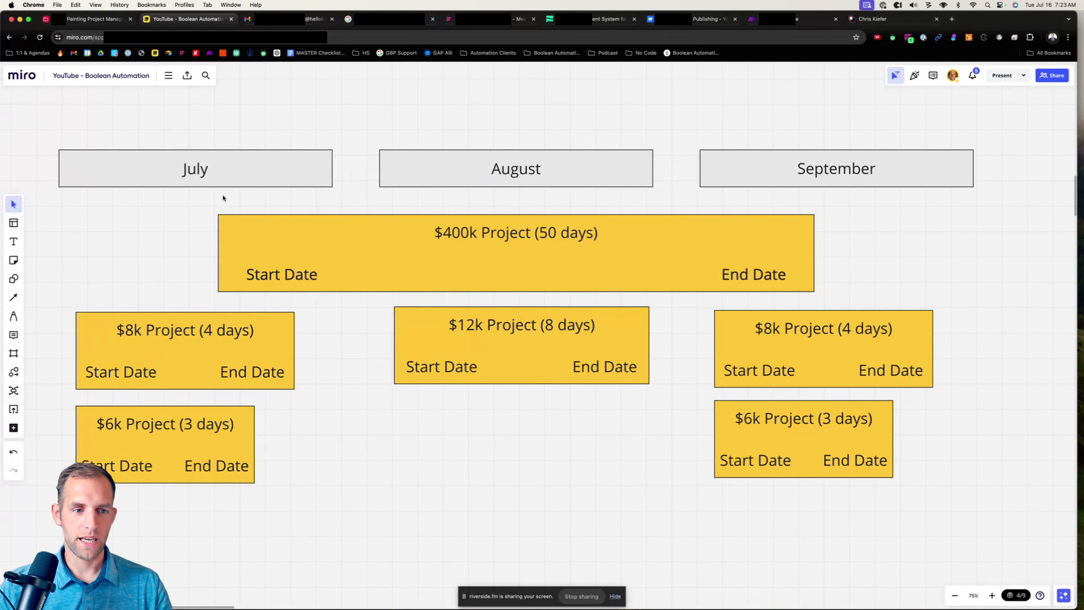
Place a '$414k' revenue total text above the July column header.
left_click(195, 168)
type("$414k")
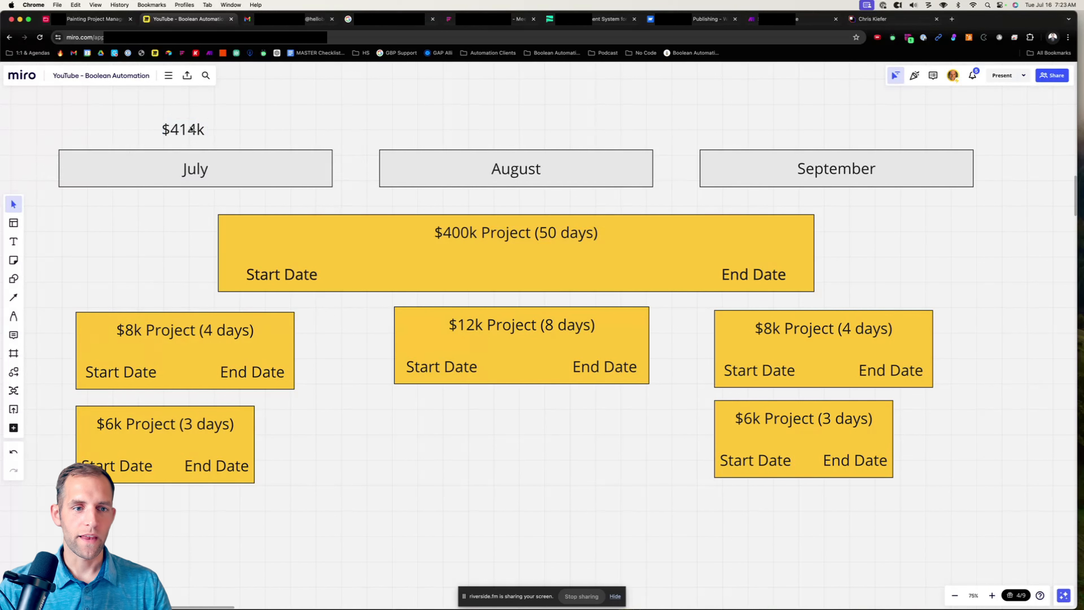
Add and edit revenue labels above the July and September columns.
left_click(194, 129)
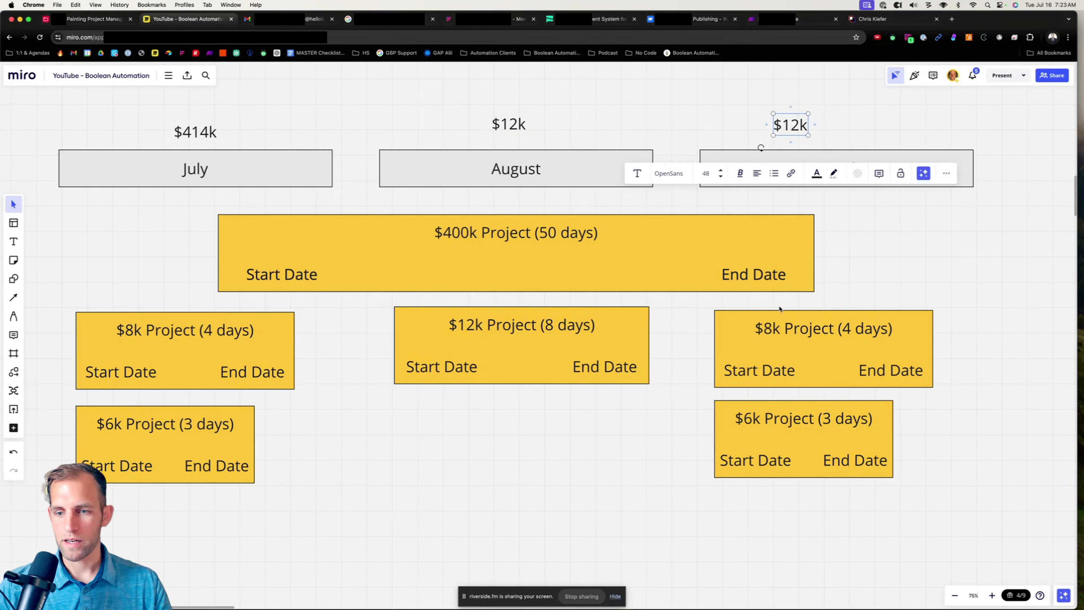
left_click(785, 125)
type("4")
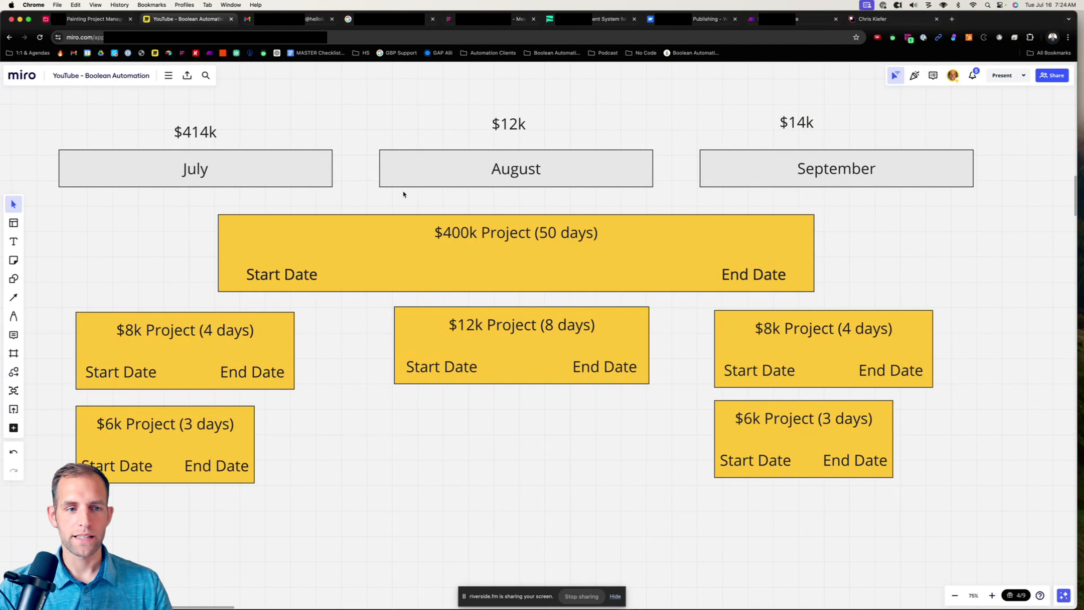
left_click(195, 132)
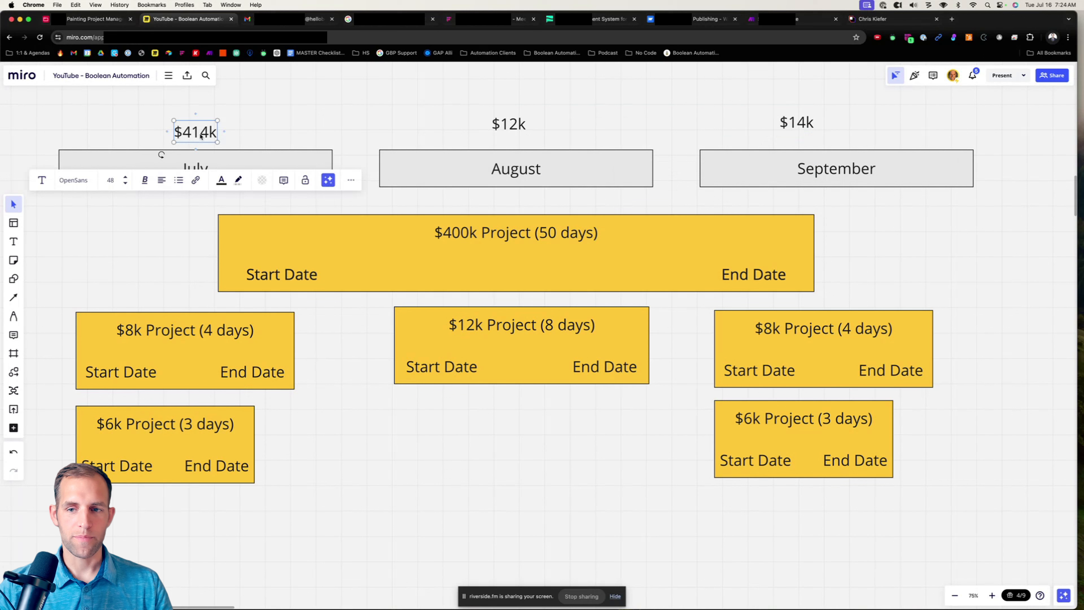
left_click(796, 122)
type("4")
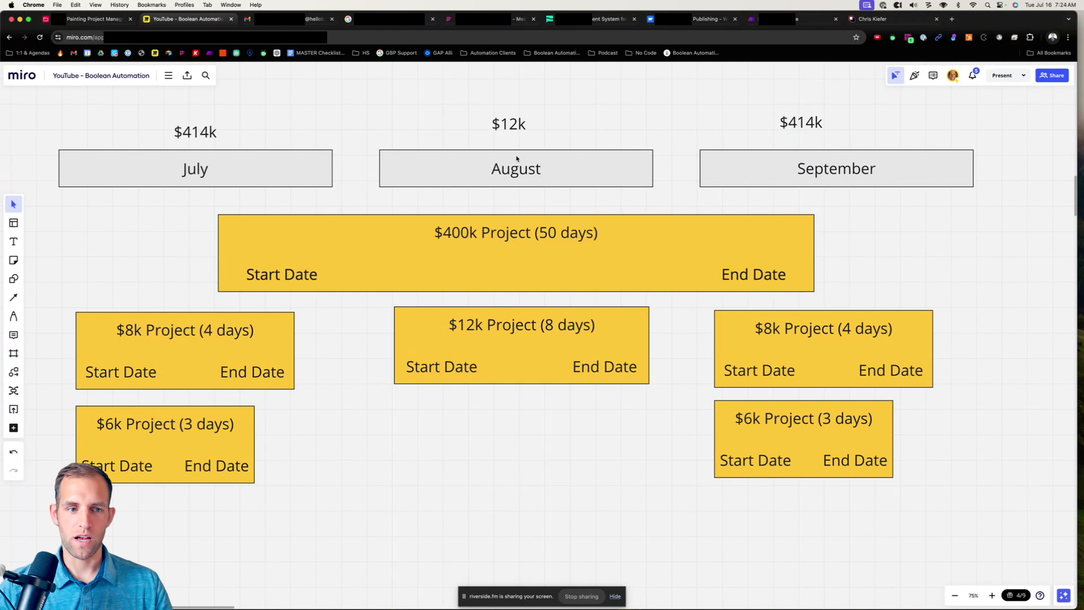
Change the July revenue total to $54k, correcting an initial '14k' entry.
left_click(195, 132)
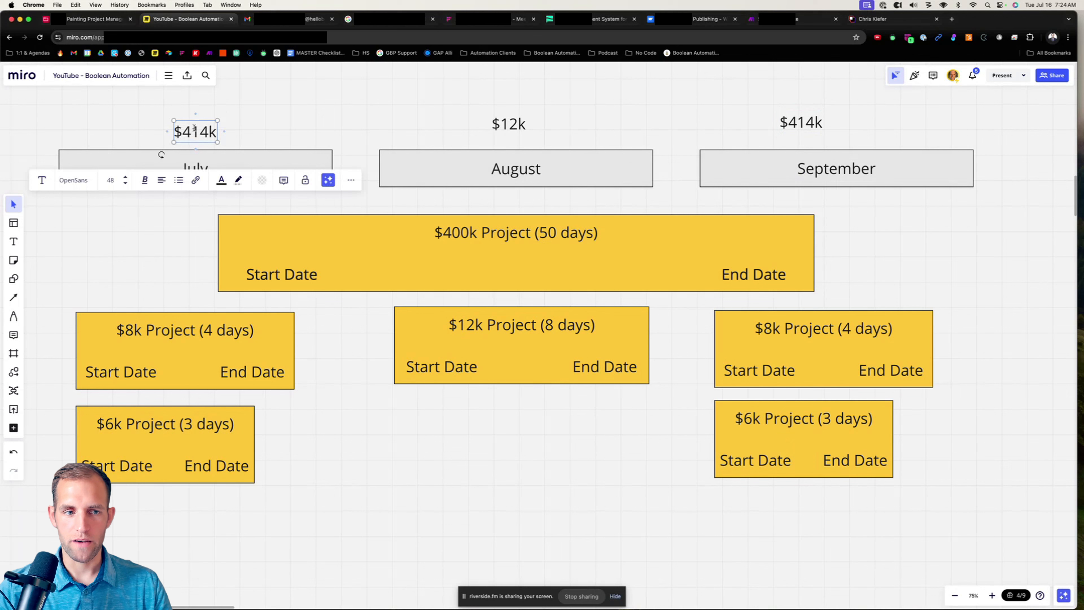
type("14k")
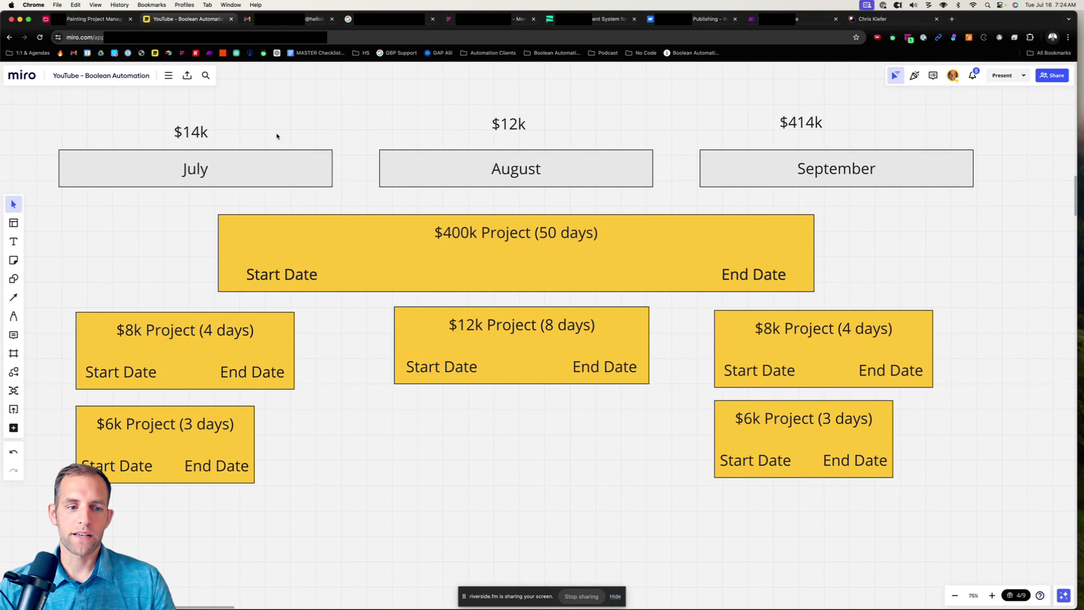
mouse_move(230, 183)
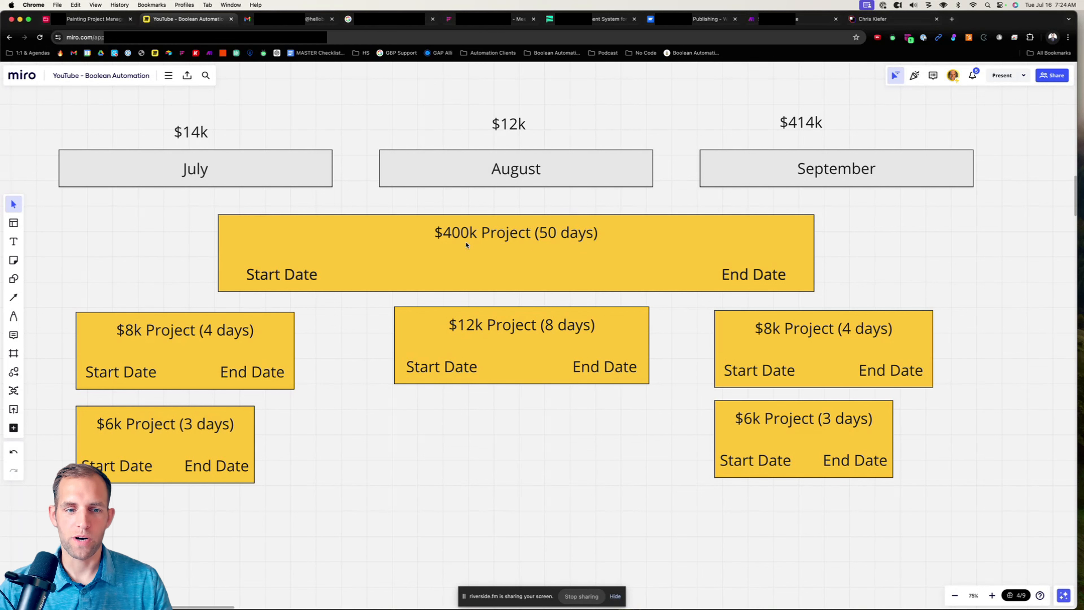
mouse_move(274, 257)
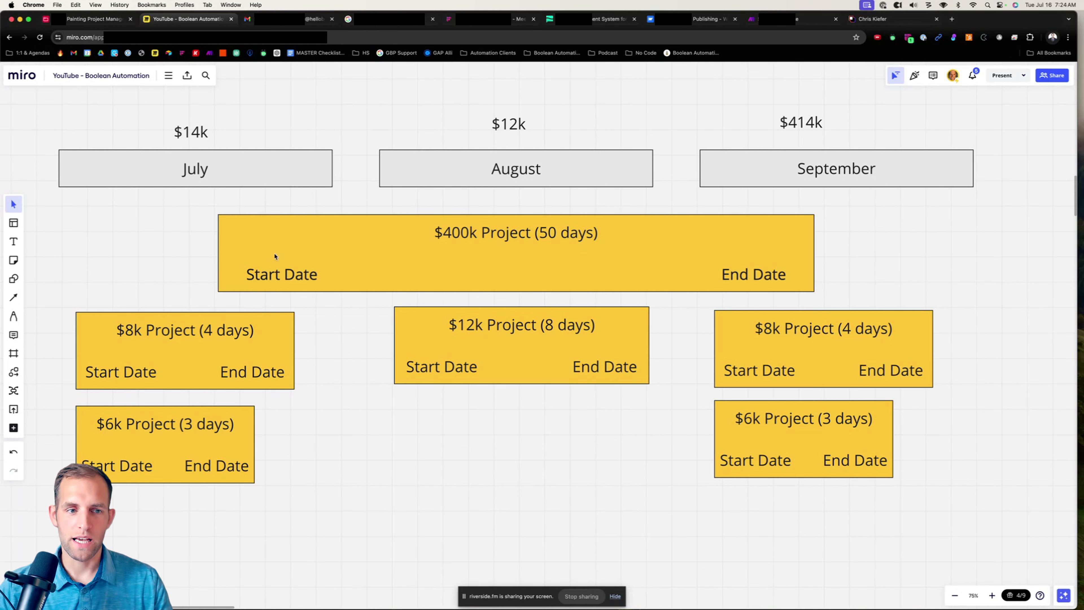
double_click(191, 132)
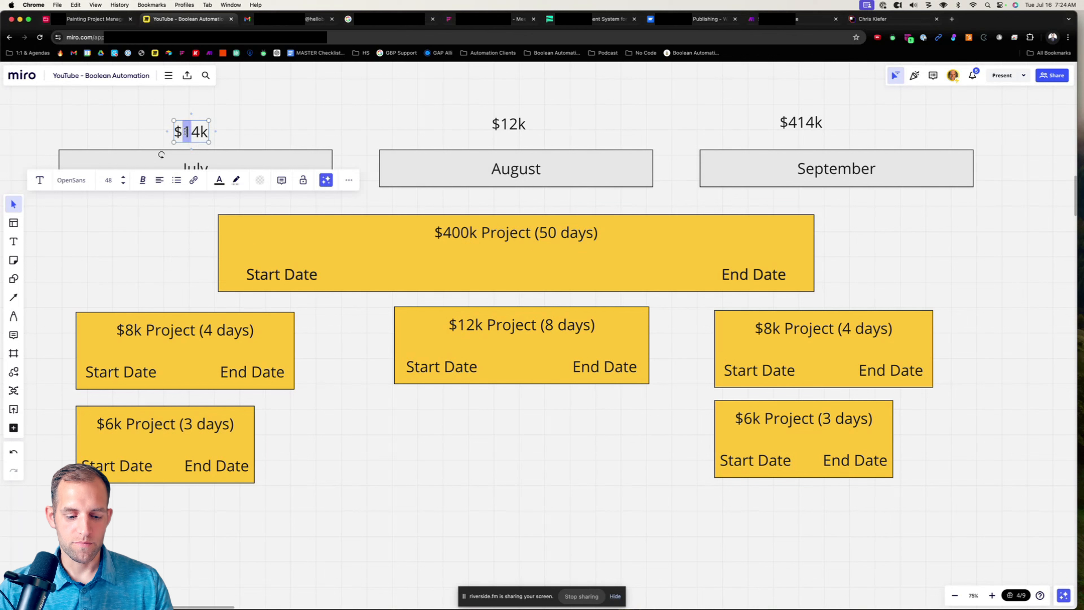
type("54k")
left_click(509, 123)
type("25")
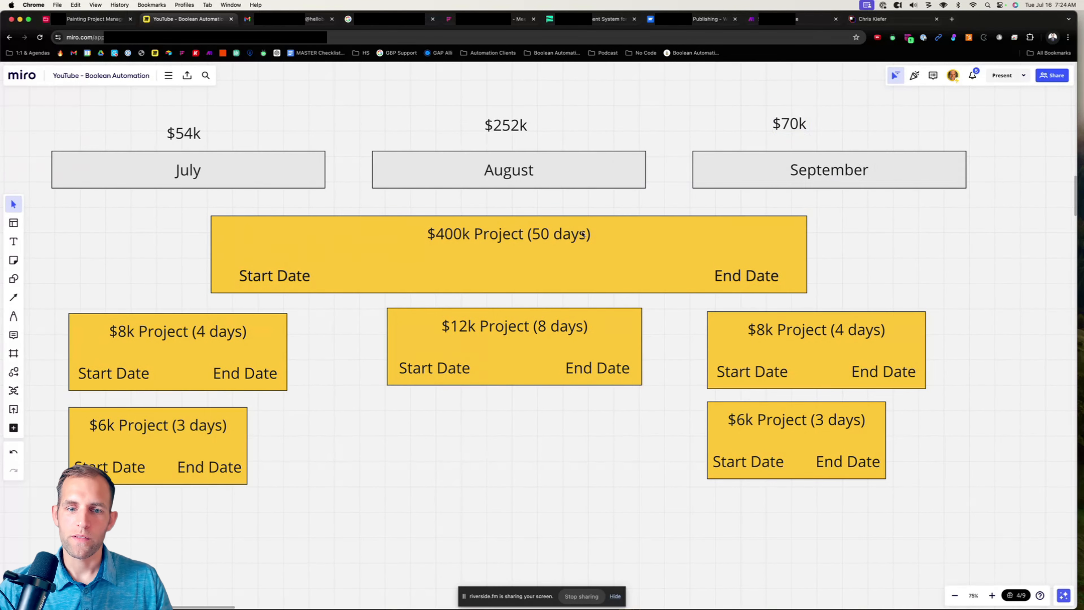
mouse_move(657, 274)
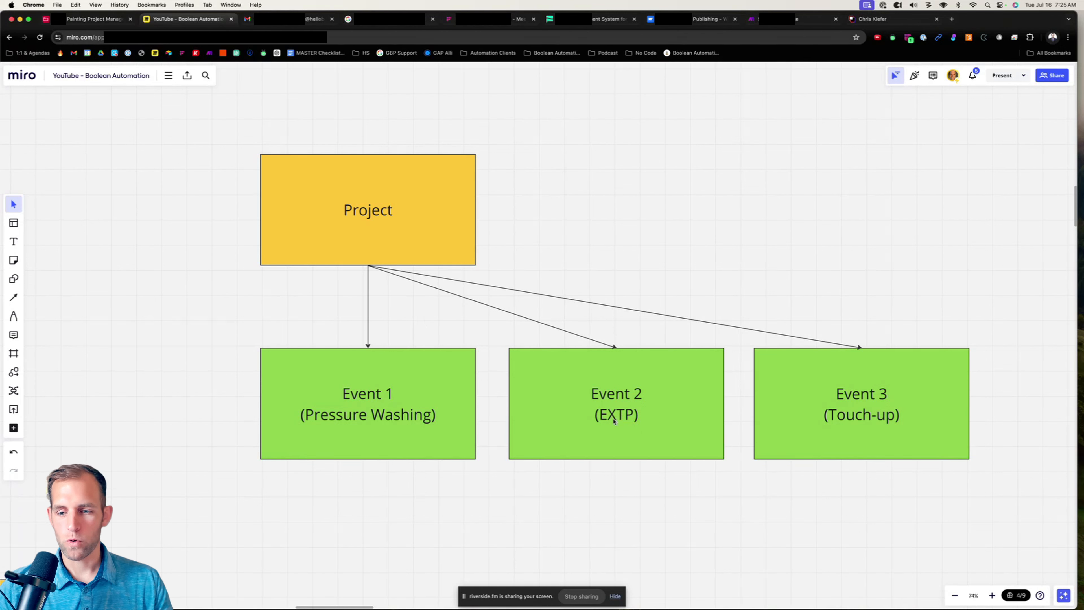
mouse_move(866, 427)
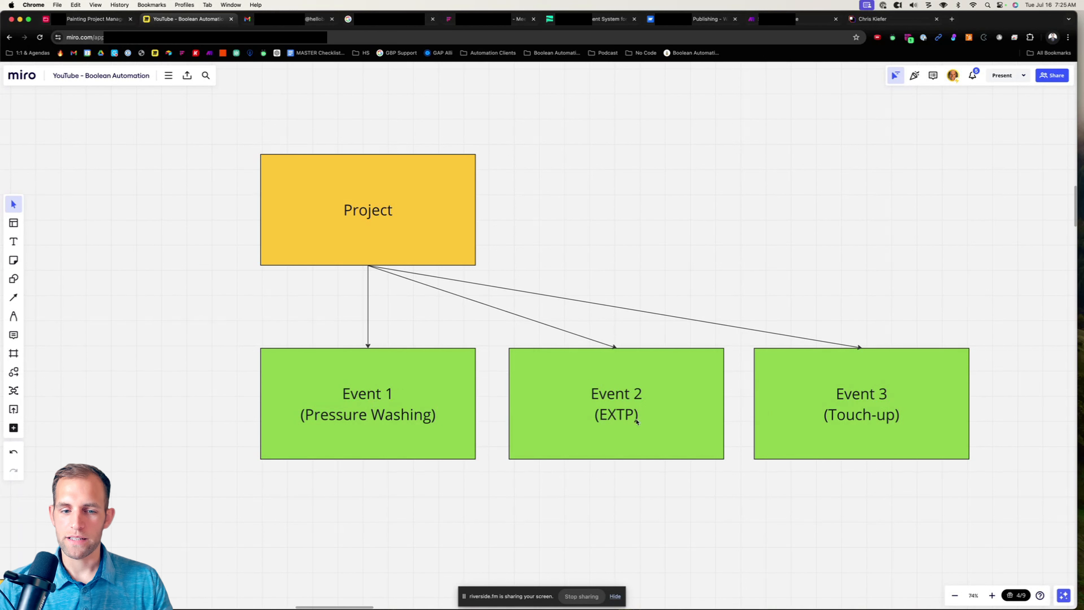
Select the Event 1 (Pressure Washing) card before panning to the project fields card.
left_click(368, 403)
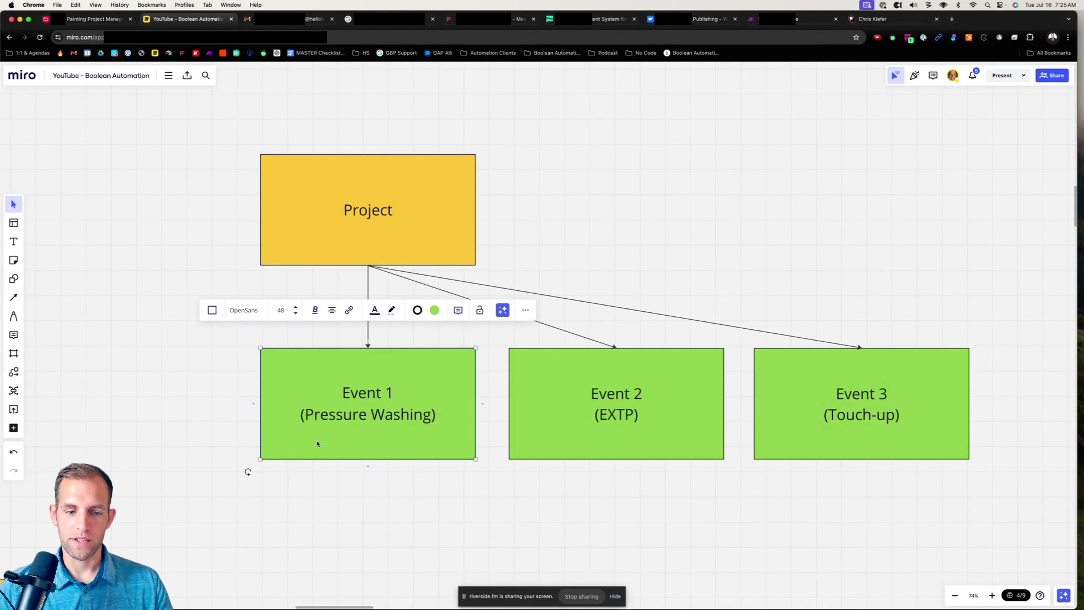
mouse_move(436, 436)
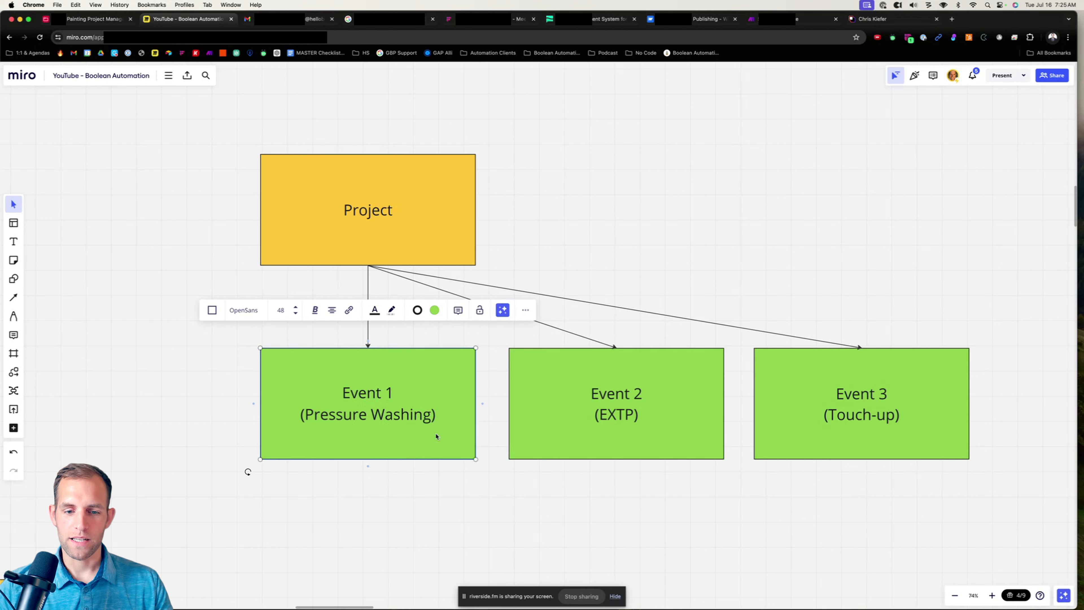
mouse_move(567, 438)
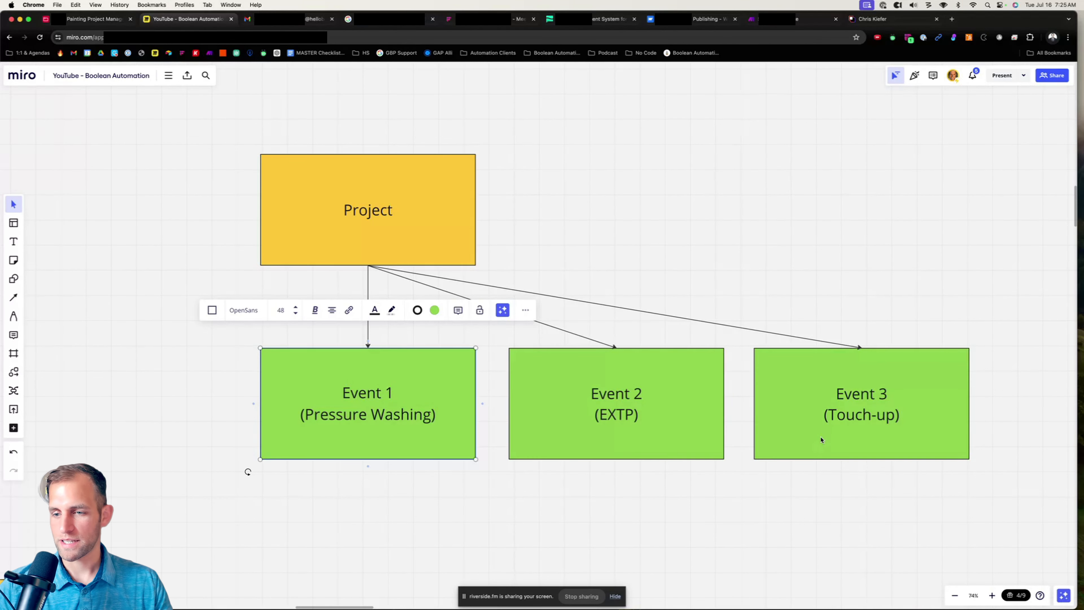
mouse_move(933, 436)
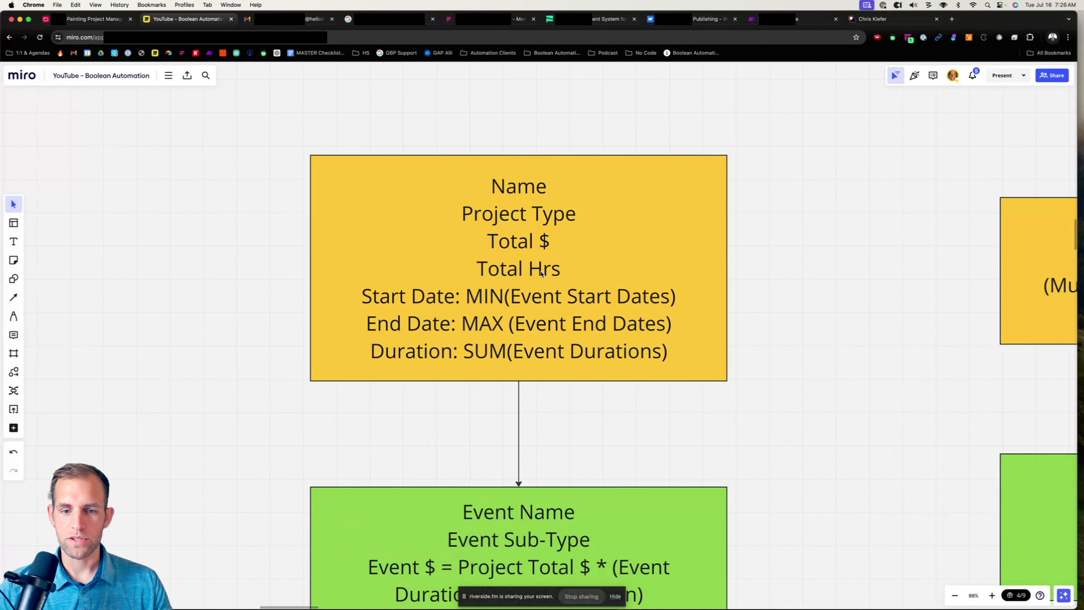
Review the Project card's MIN/MAX/SUM formulas and bring the event card formulas into view.
left_click(518, 268)
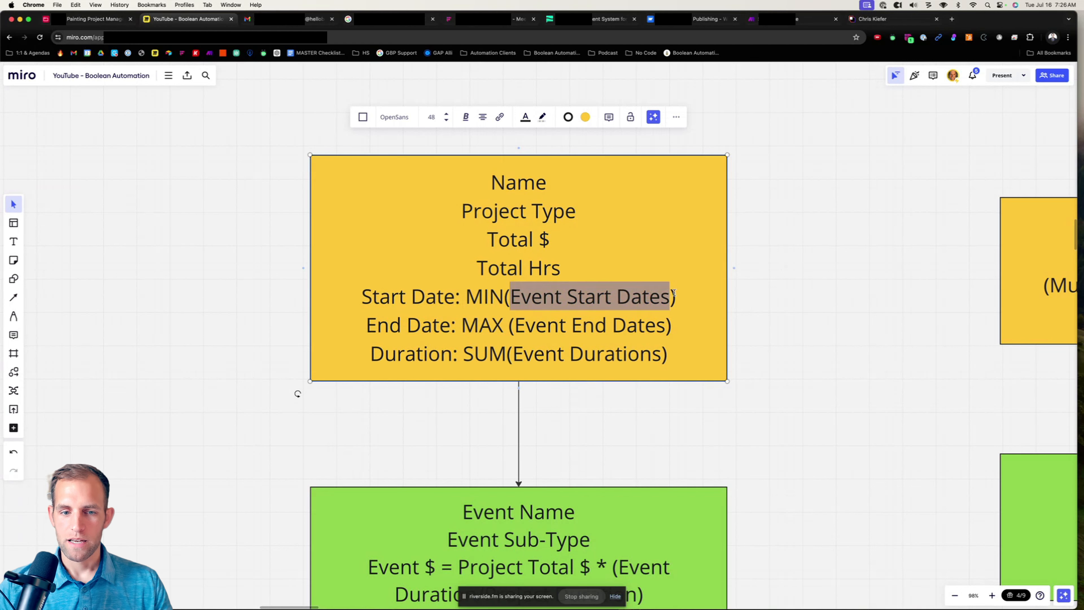
left_click(512, 326)
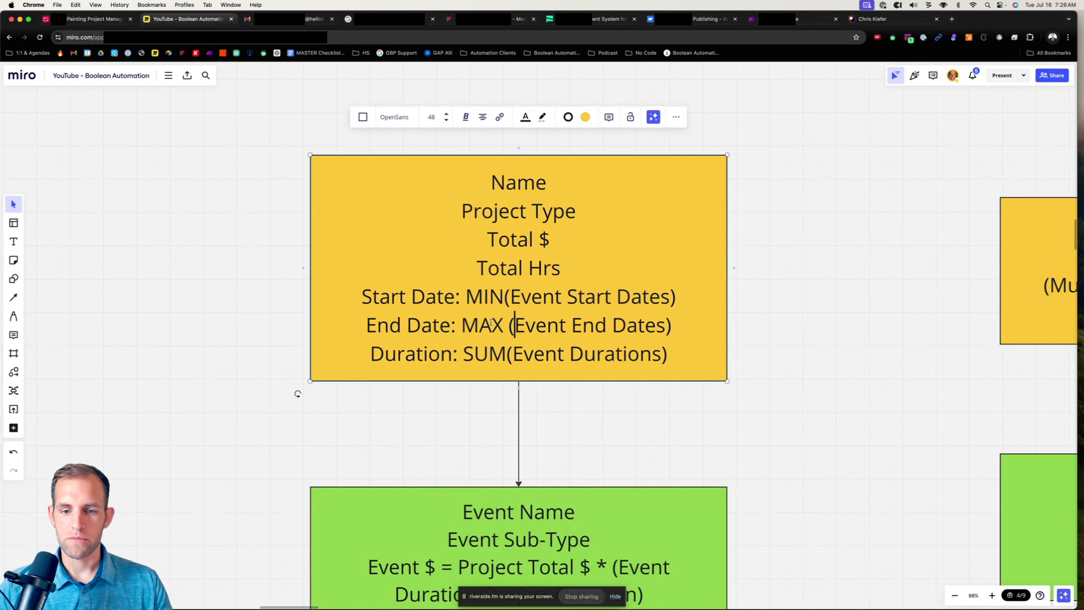
left_click_drag(515, 325, 670, 325)
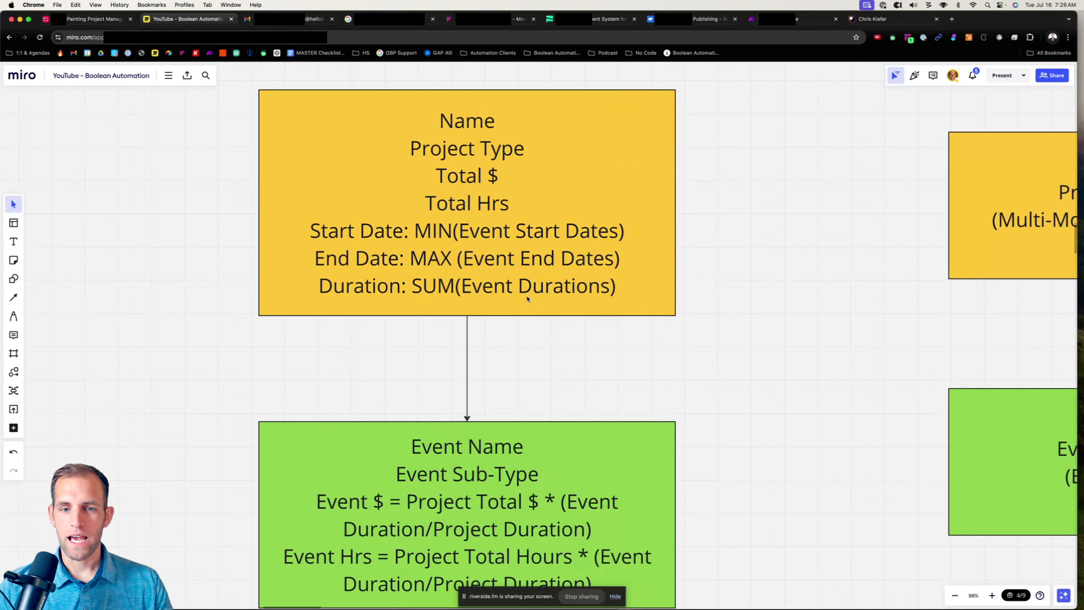
mouse_move(520, 304)
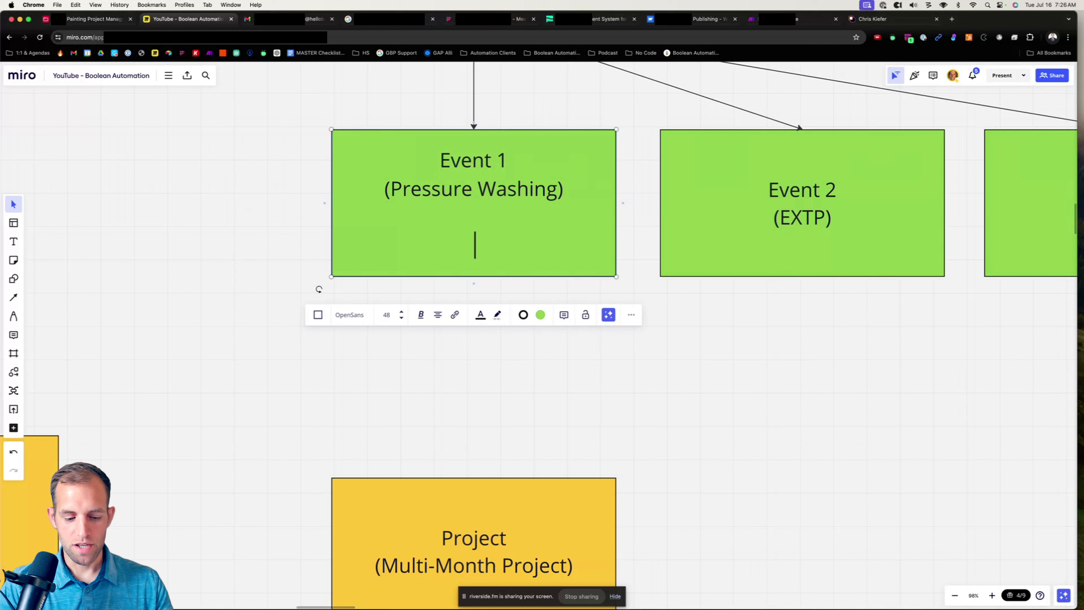
Give the events their dates: 1st - 4th / 4 days, 8th - 10th, and 15th - 18th (4 days).
type("1st -")
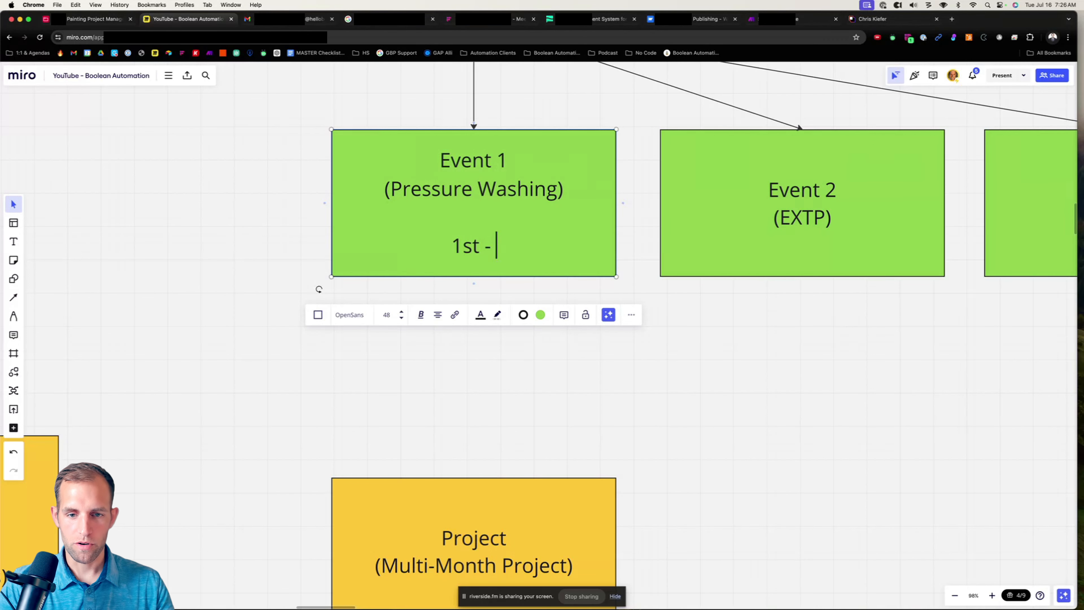
type("4th")
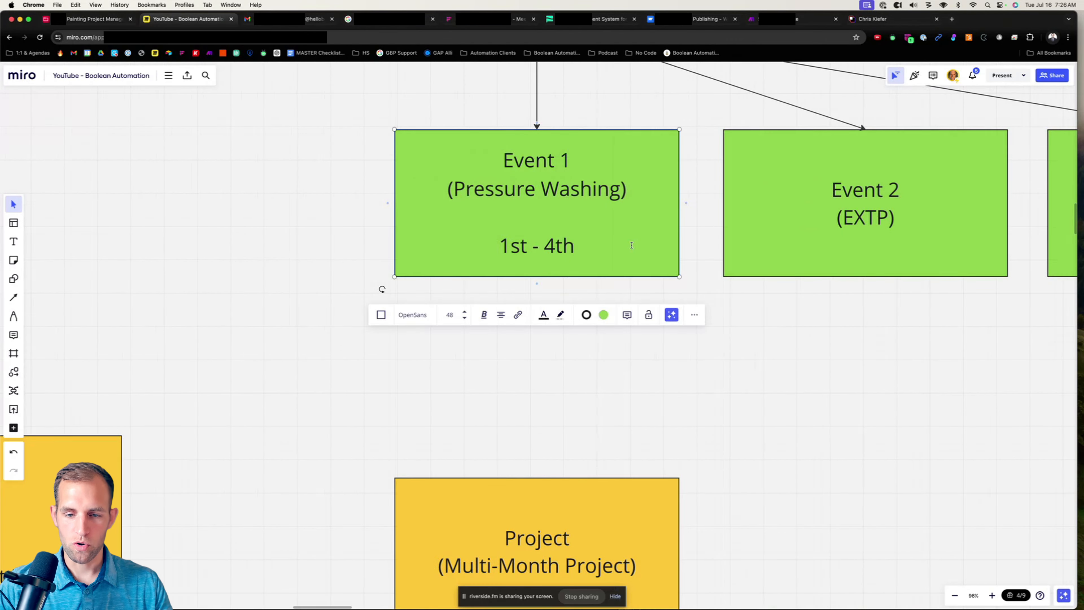
type("4 Day")
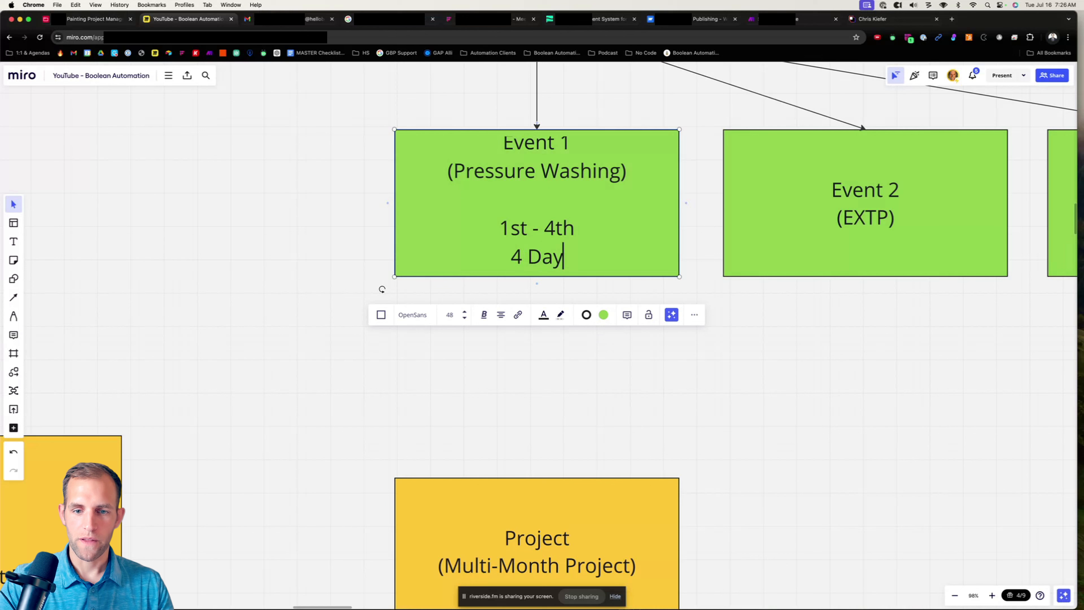
left_click(865, 188)
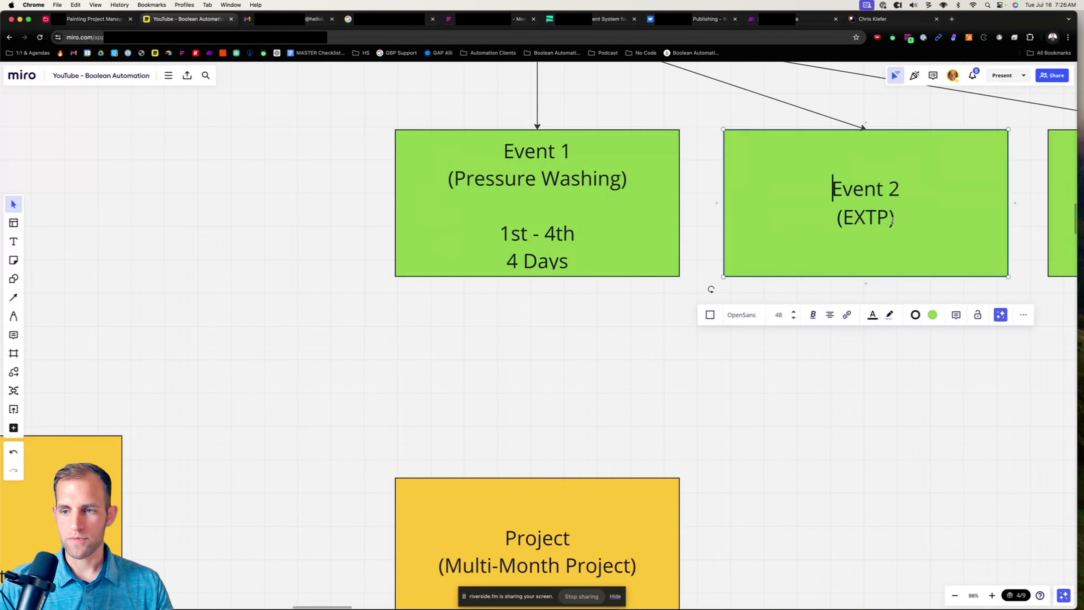
type("8")
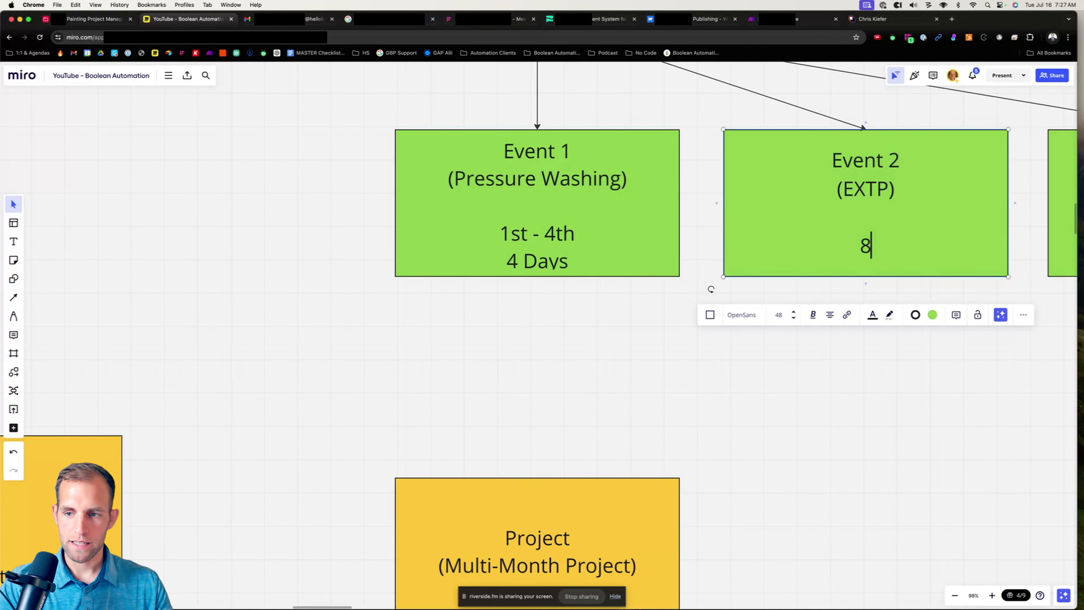
type("th - 10th")
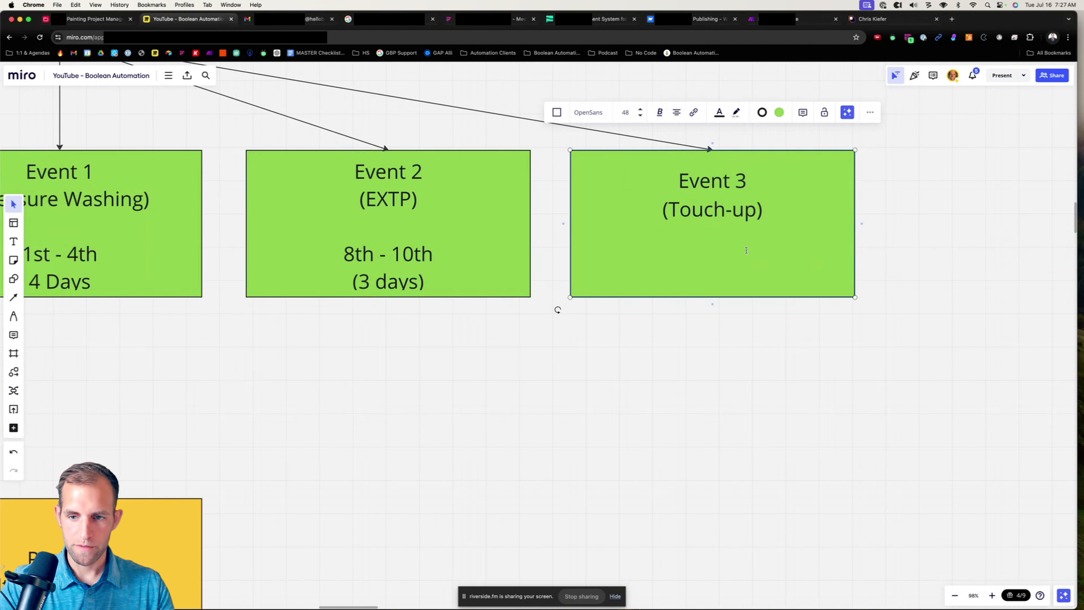
type("15th -")
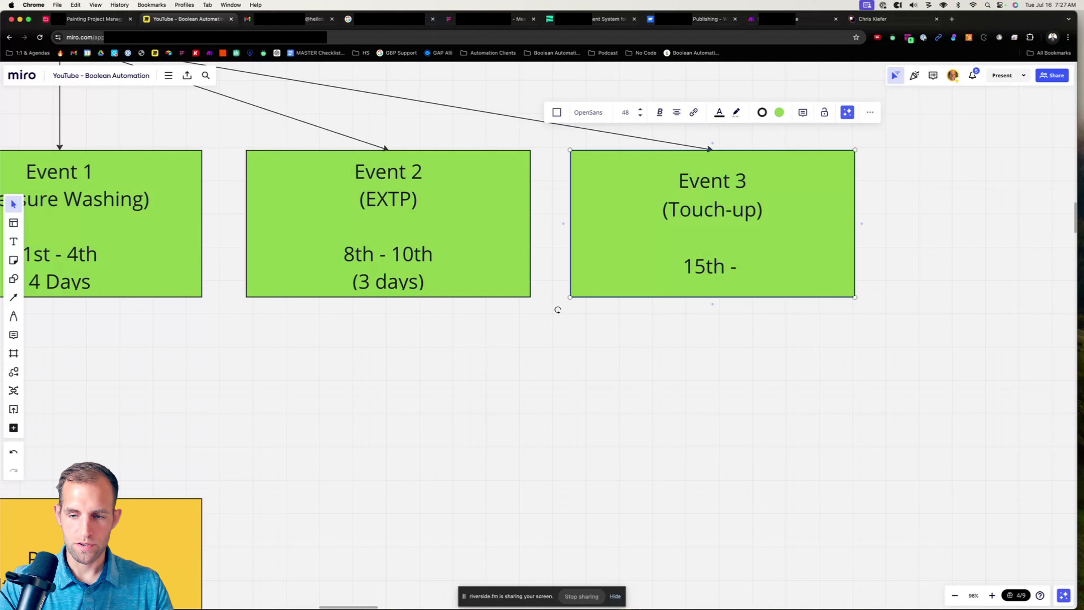
type("18th")
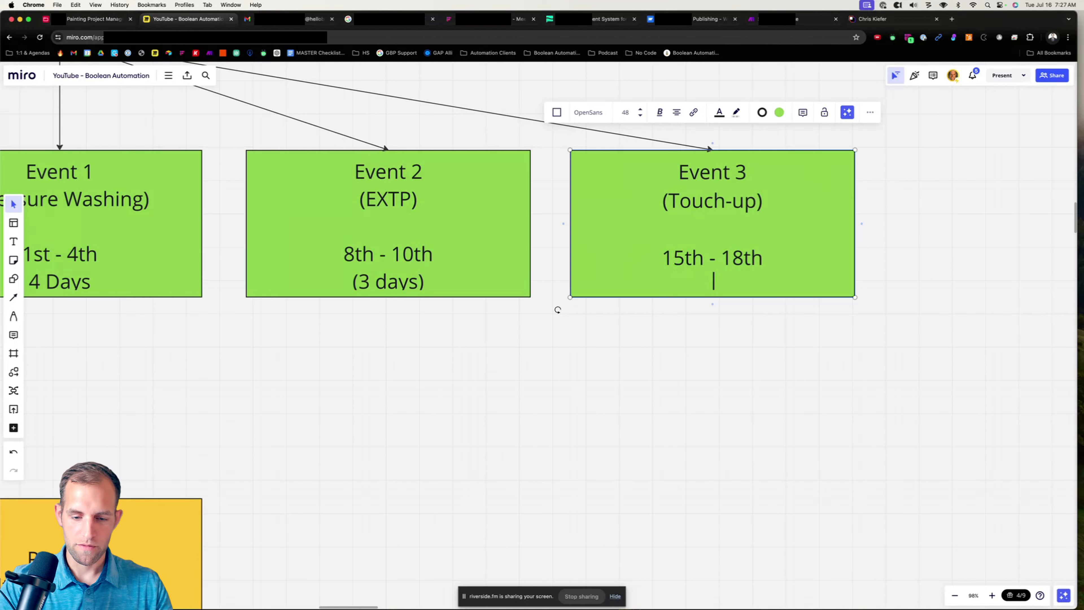
type("(4 days)")
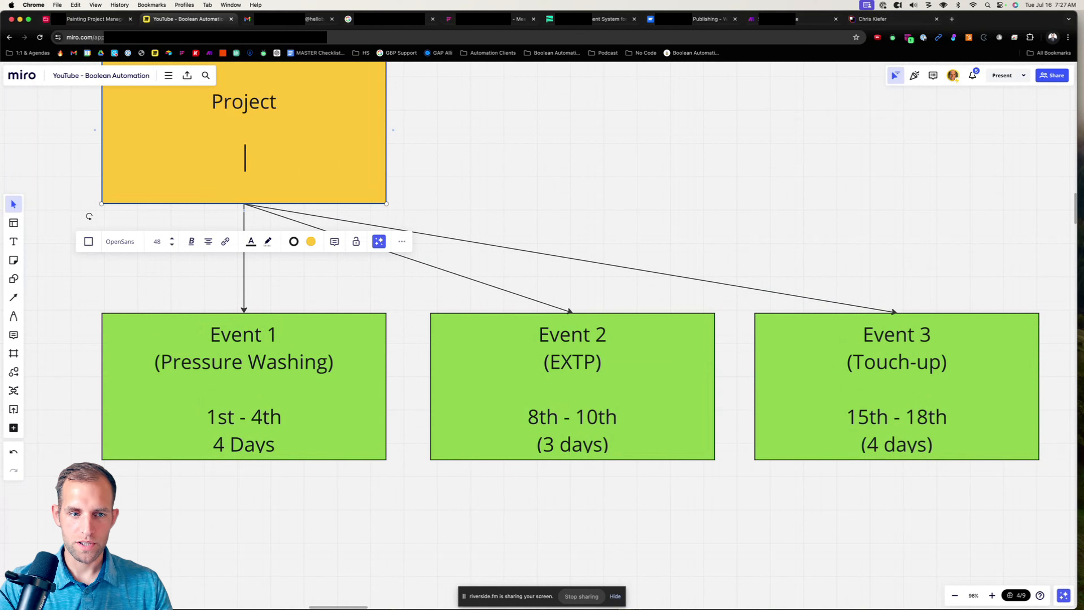
Add the '1st - 18th' date range and '11 days' duration to the Project card.
type("1st - 18th")
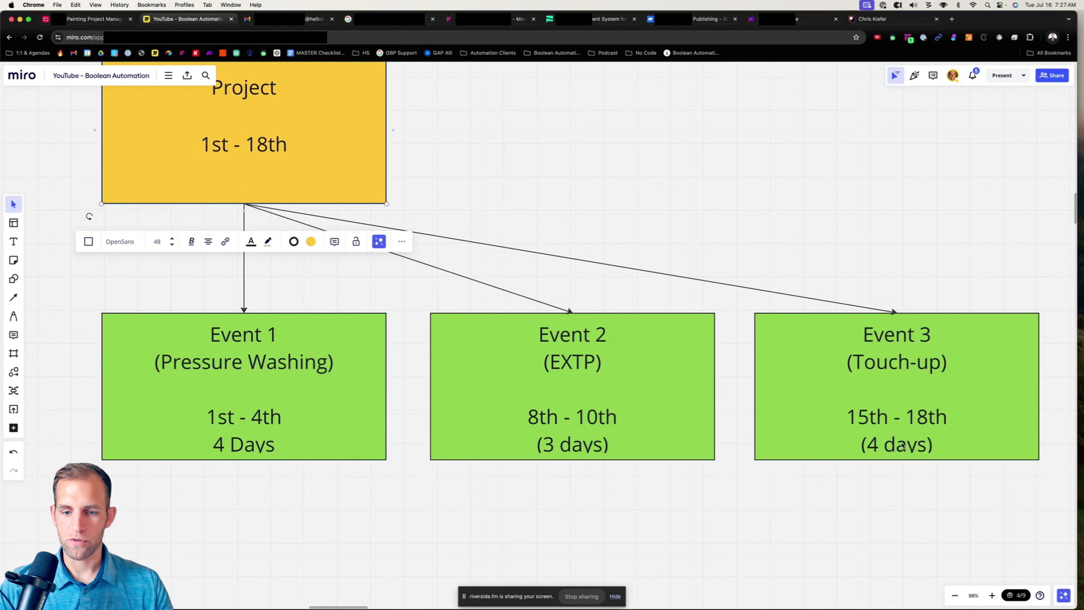
type("1")
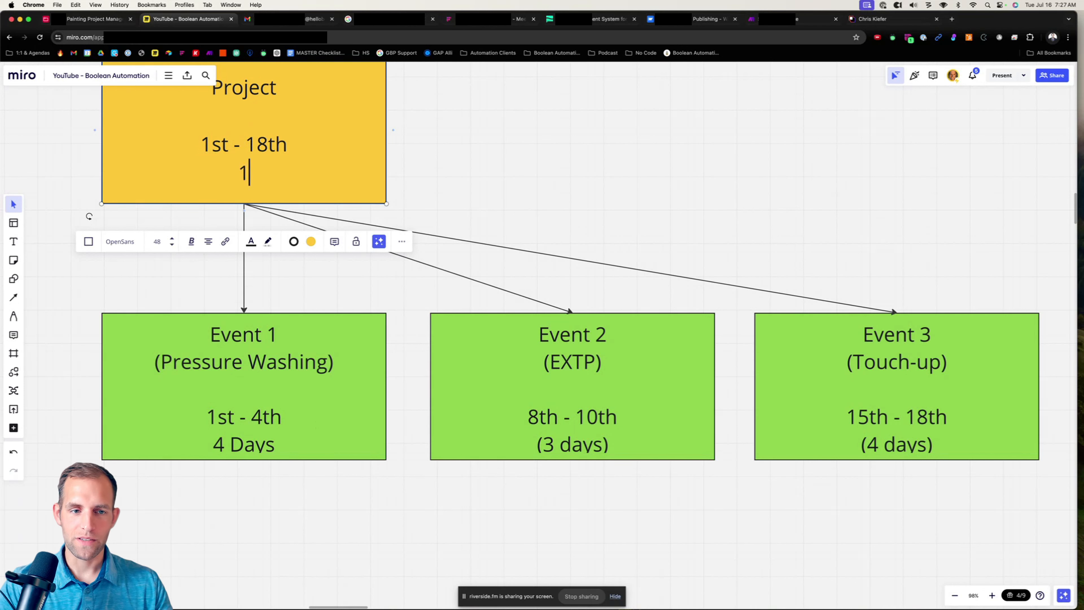
type("1 days")
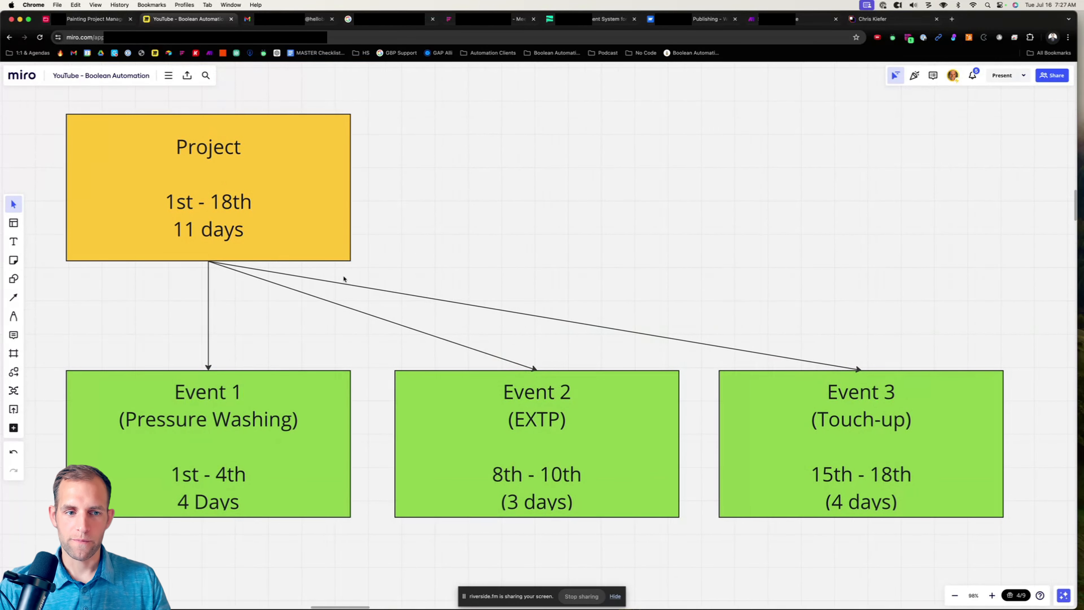
mouse_move(237, 551)
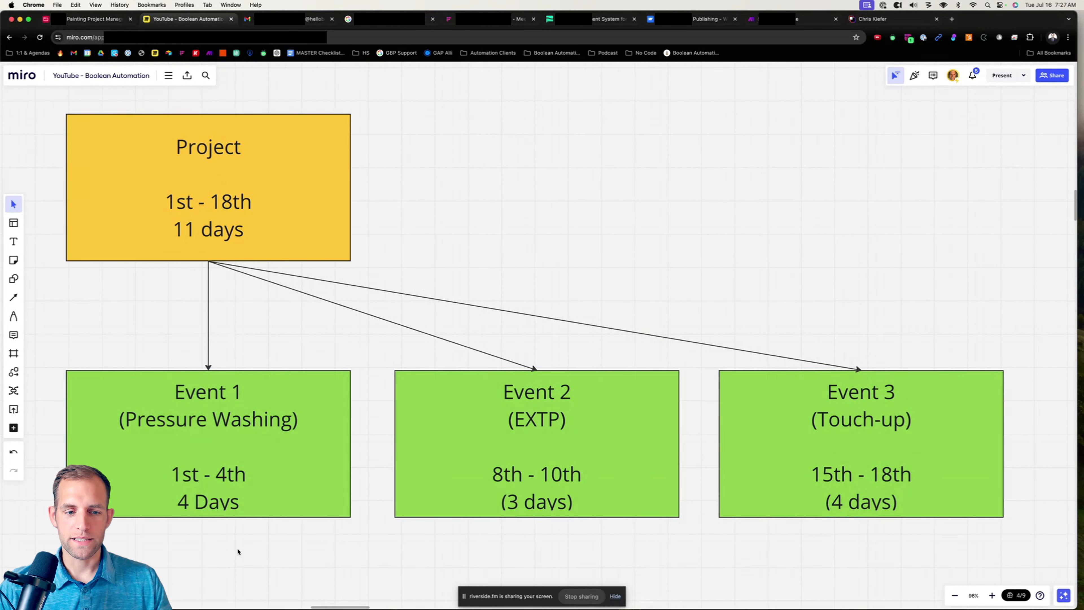
Add '$100k' revenue to the Project card and start a text note below Event 1.
double_click(207, 146)
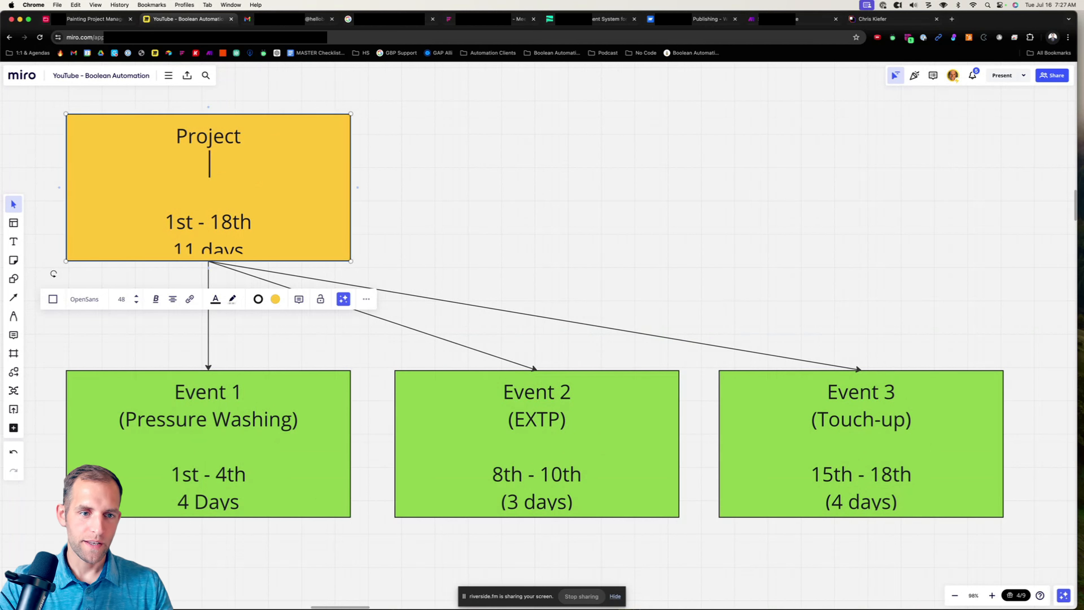
type("$")
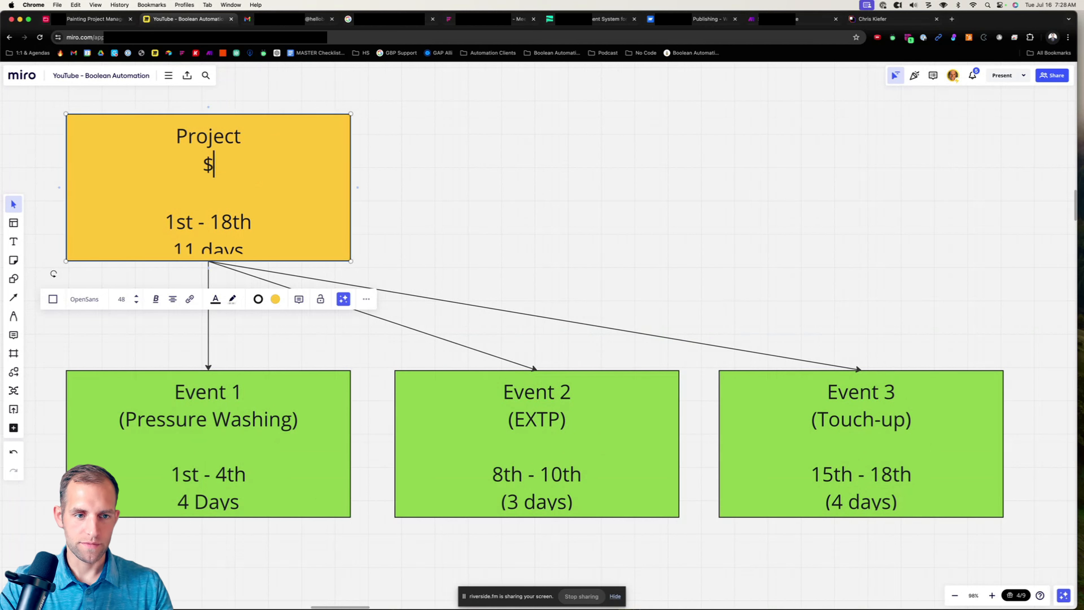
type("100k")
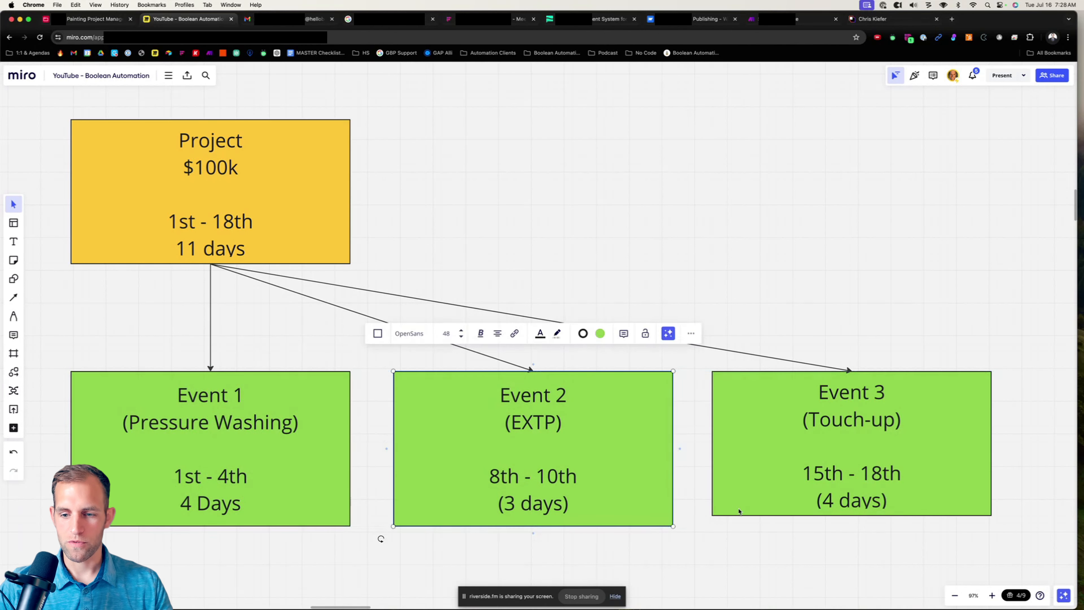
left_click(850, 448)
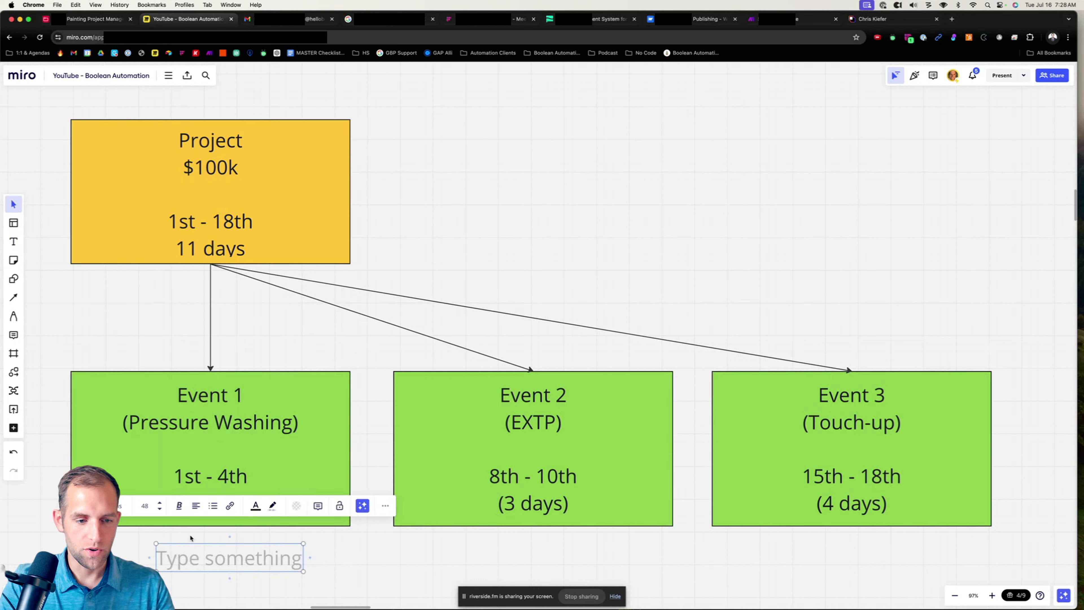
Write the formula '$100k * 4/11 = Event Revenue' with '4 Days' in the note below Event 1.
type("$100k")
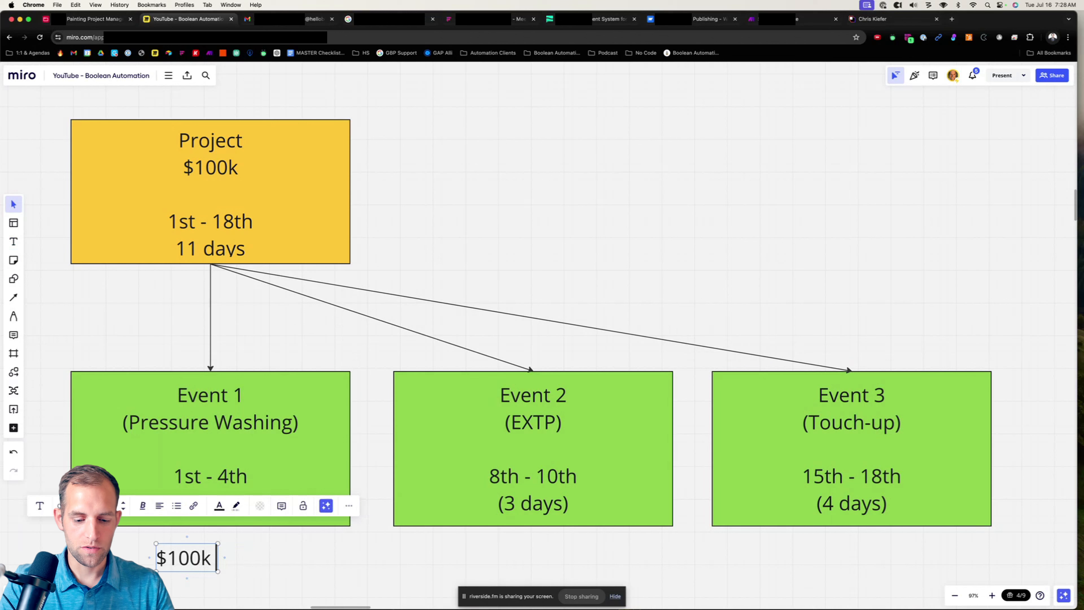
type("*")
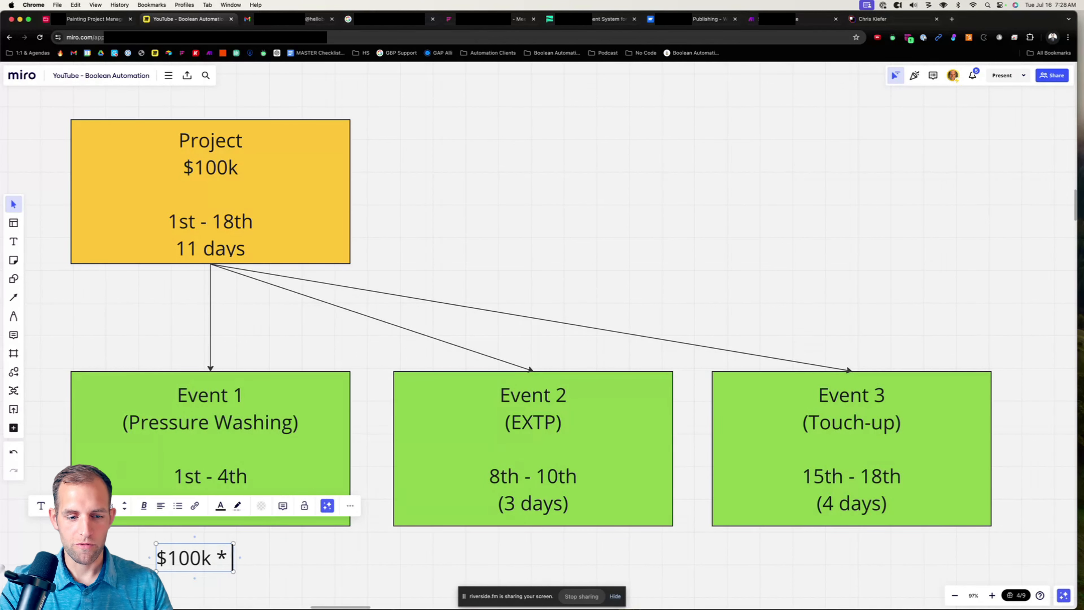
type("4/11")
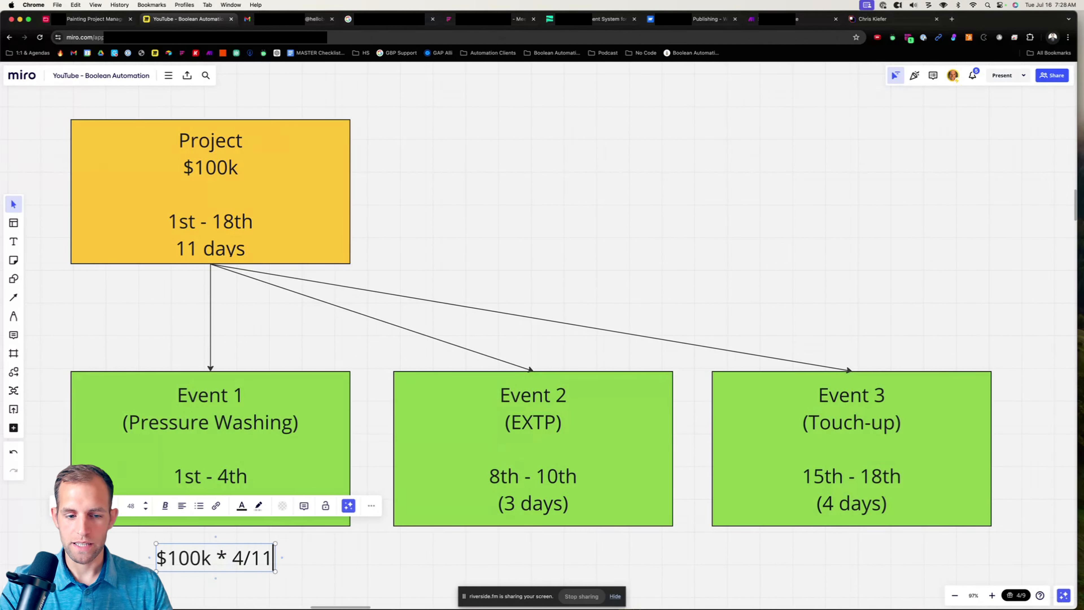
type("=")
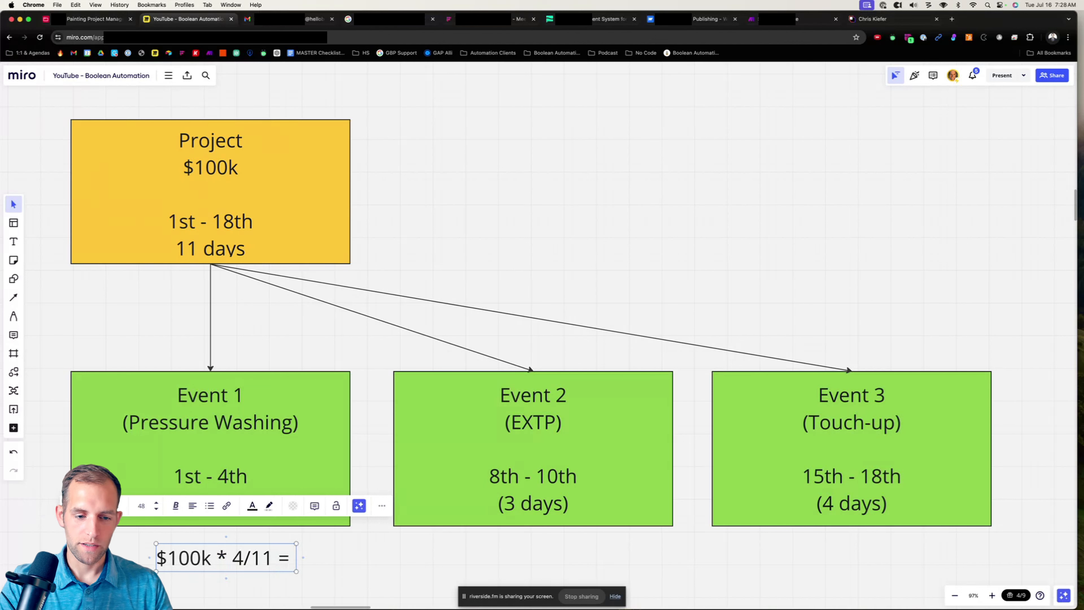
type("Event Revenue")
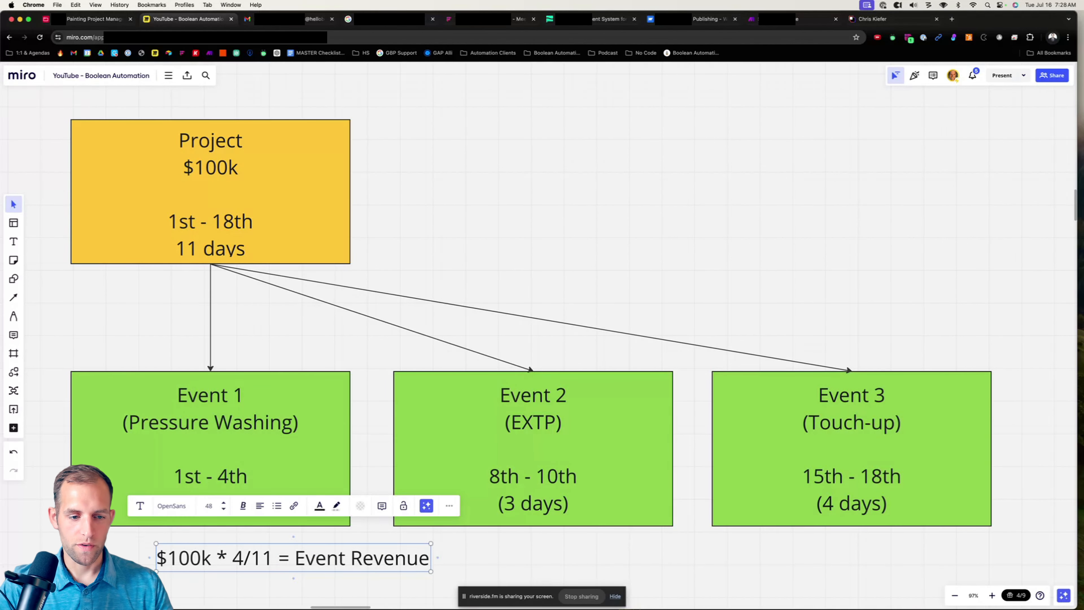
type("4 Days")
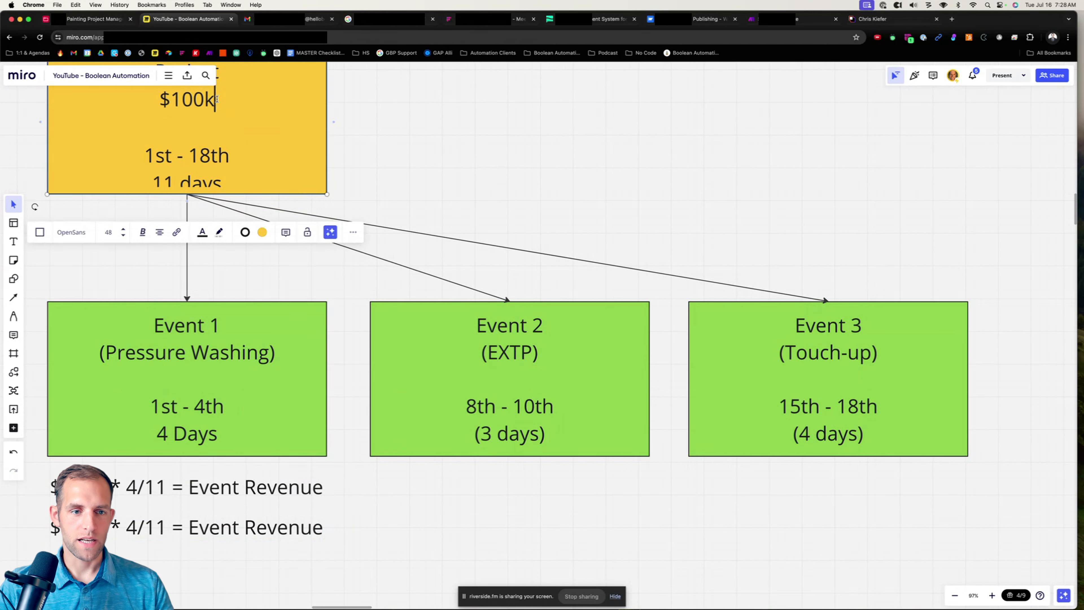
Make the Project card read '$100k / 1000 hours' and change the second formula to Event Hours.
type("/ 1000 hours")
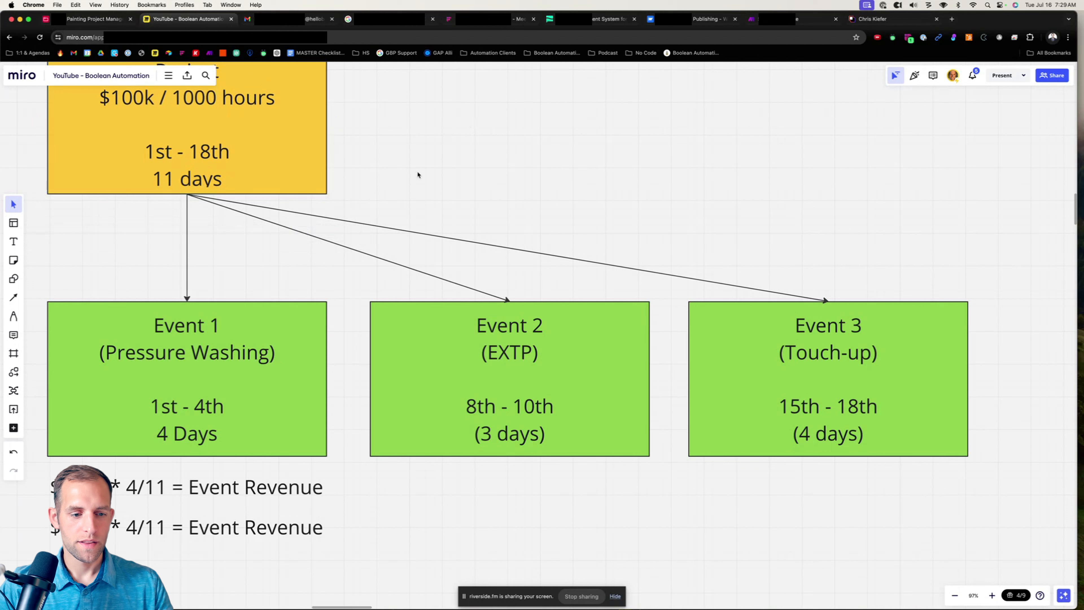
double_click(222, 527)
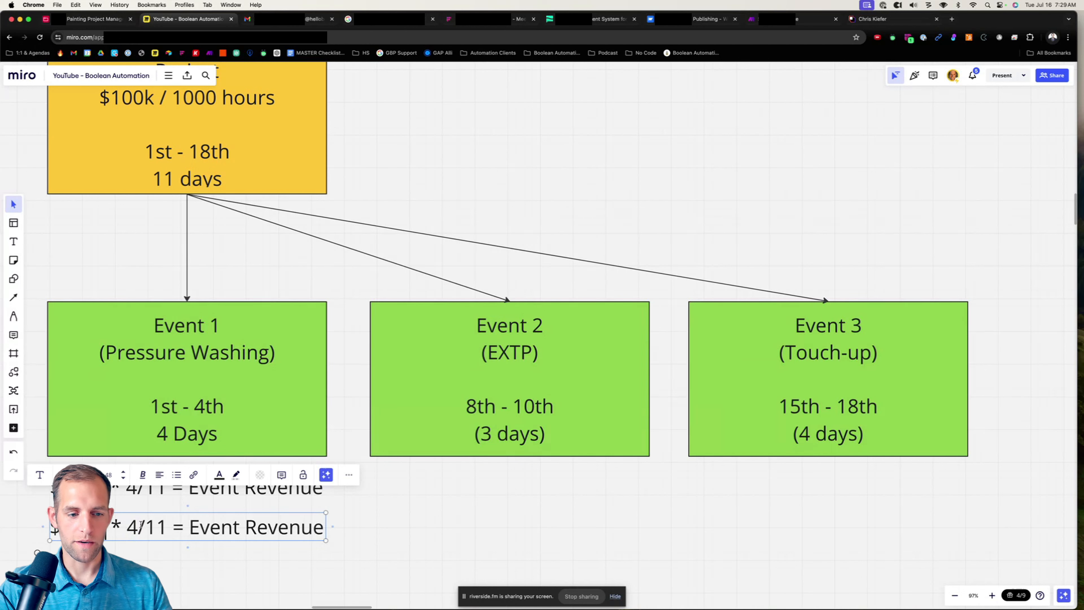
double_click(255, 526)
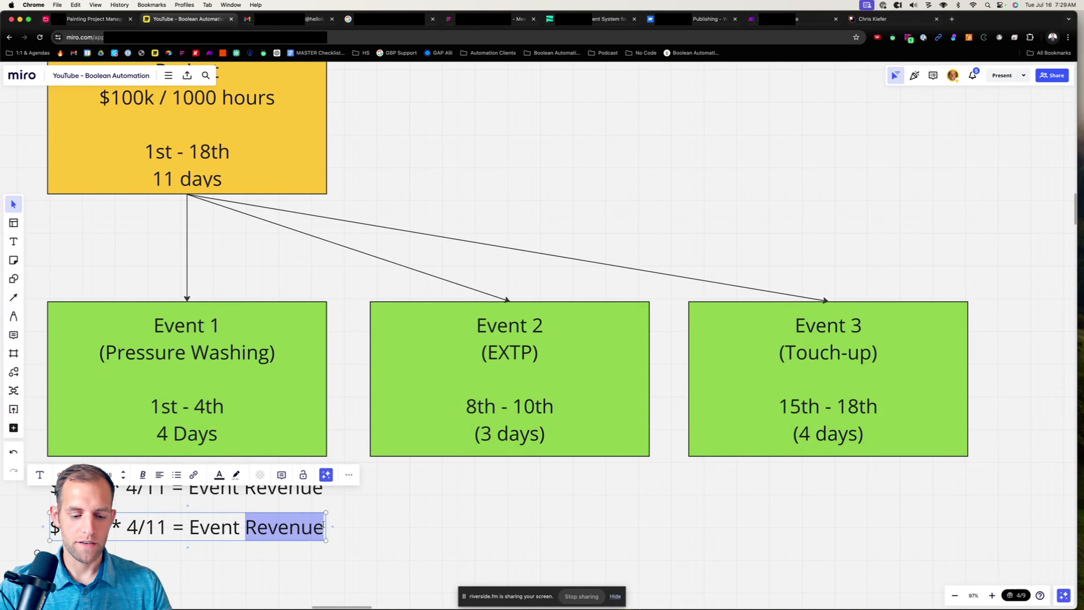
type("Hours")
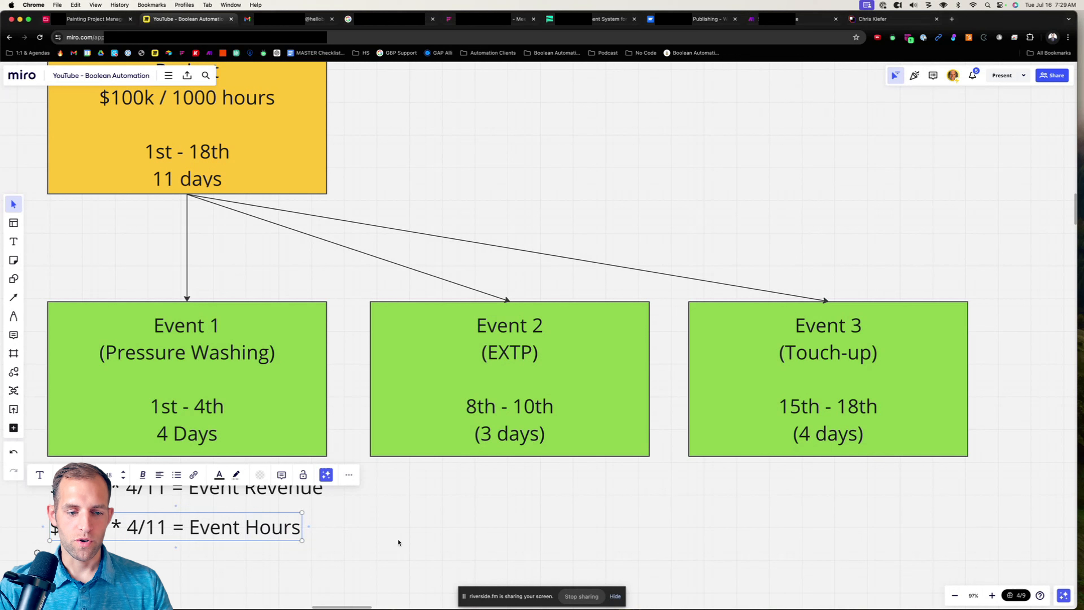
left_click(397, 543)
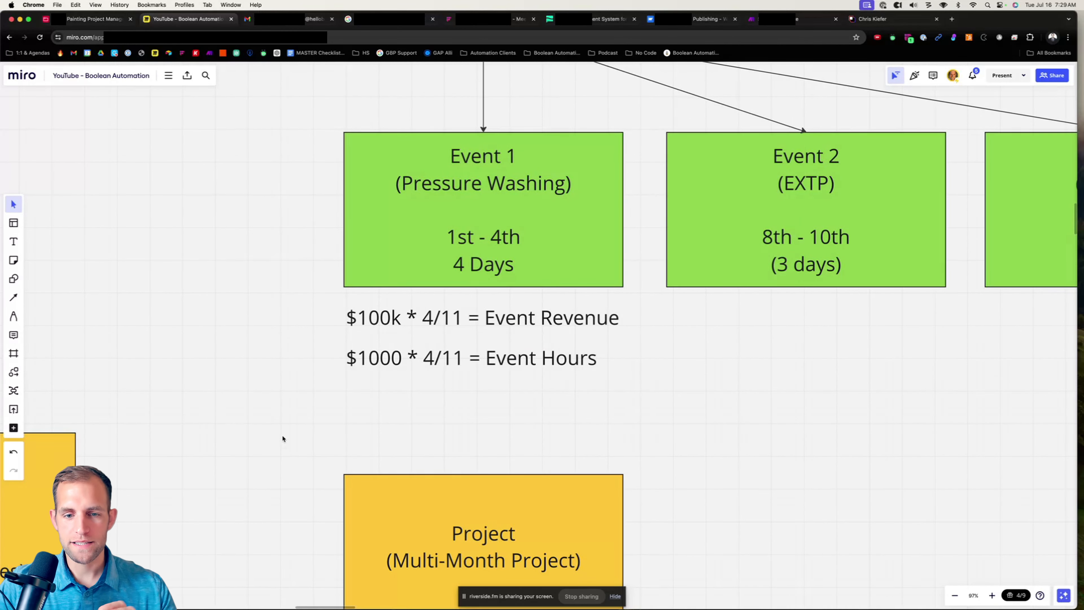
mouse_move(468, 416)
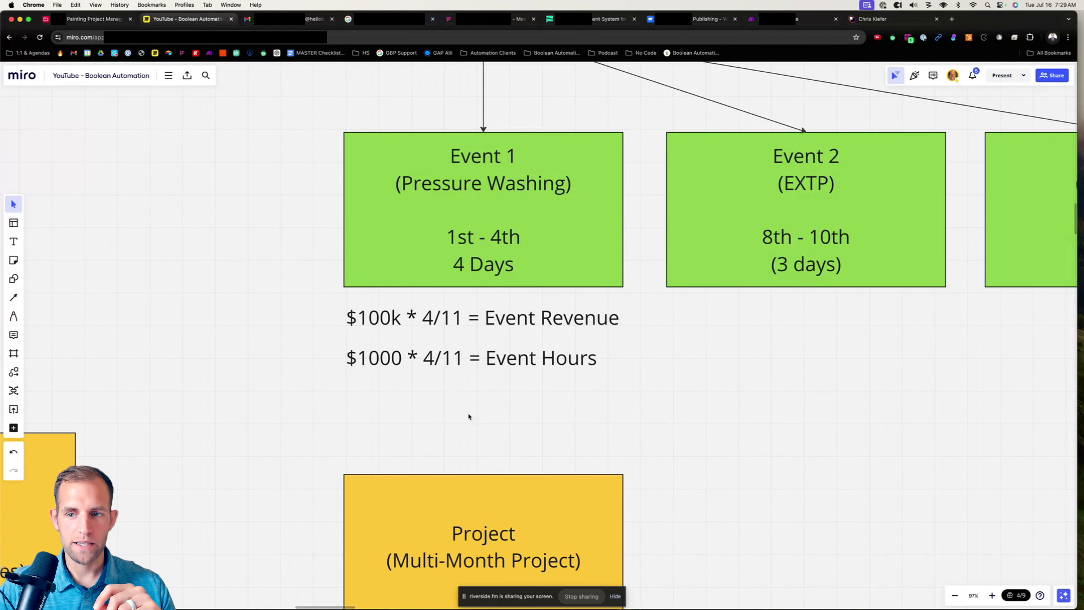
scroll("down", 3)
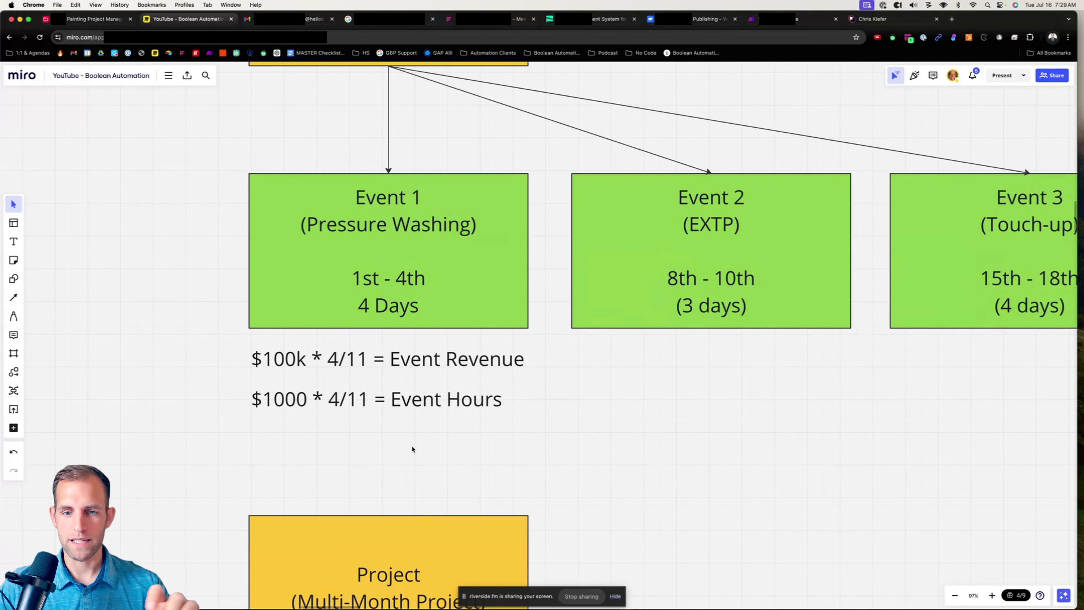
scroll("down", 3)
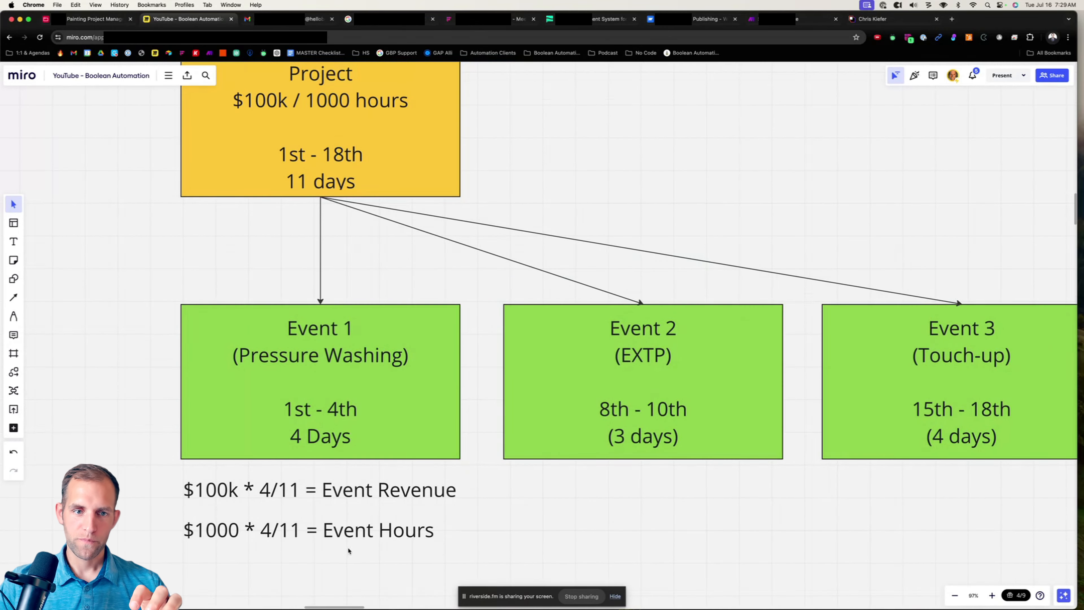
scroll("down", 3)
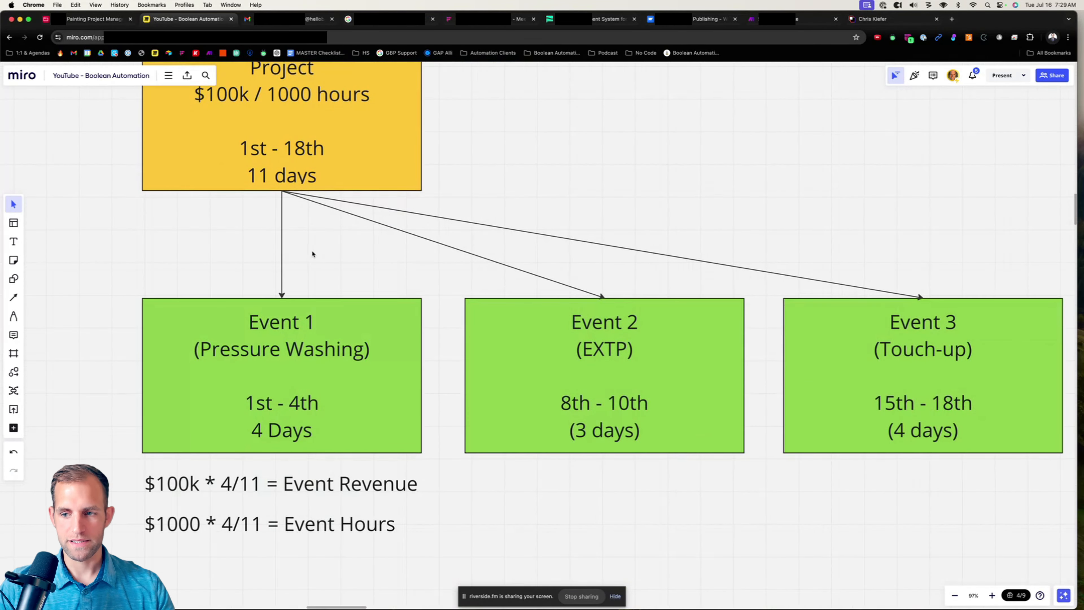